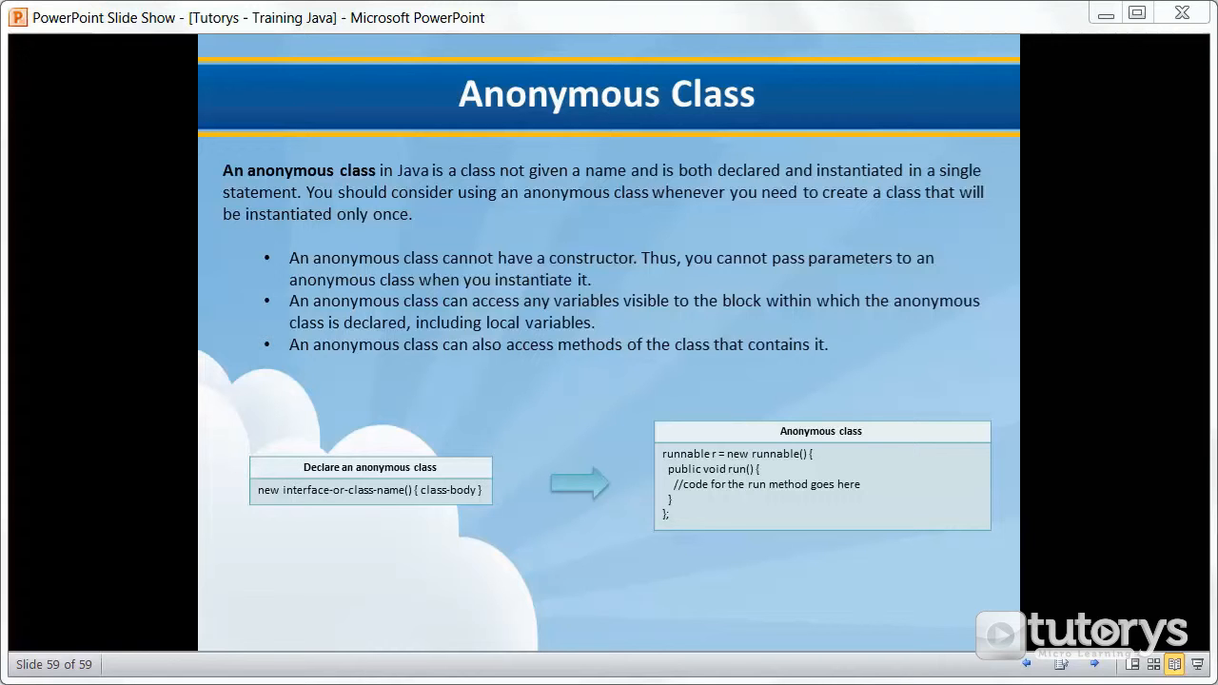
pyautogui.moveTo(297, 427)
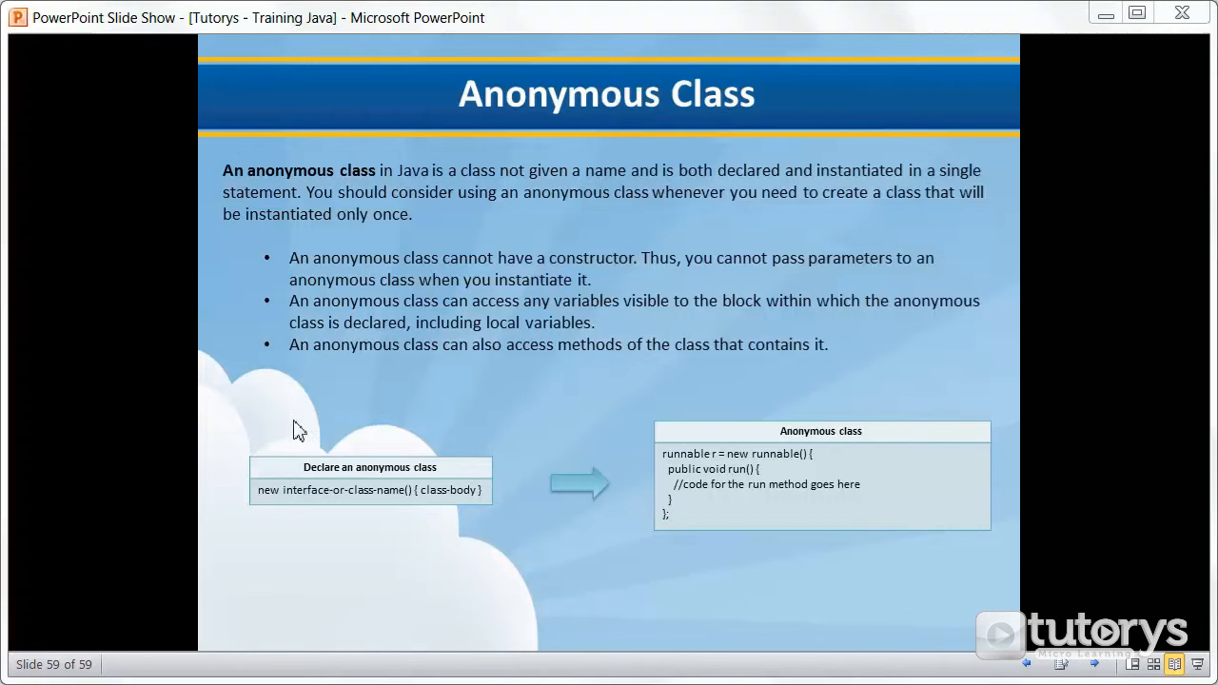
pyautogui.moveTo(407, 522)
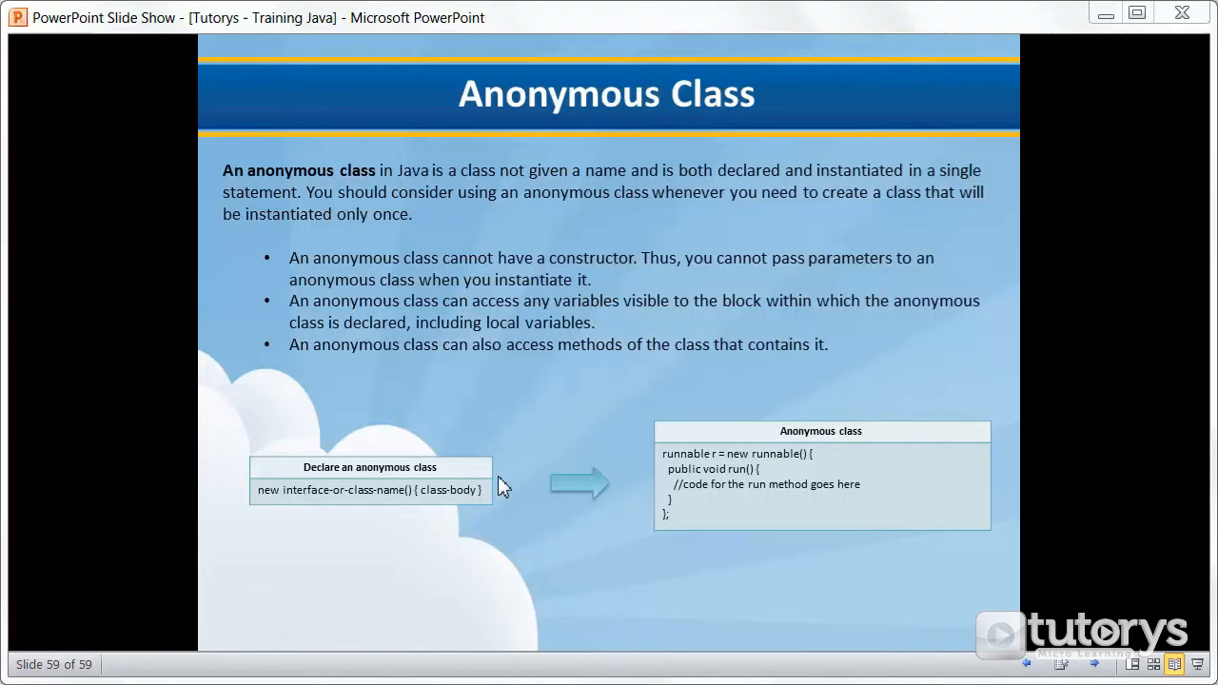
pyautogui.moveTo(472, 544)
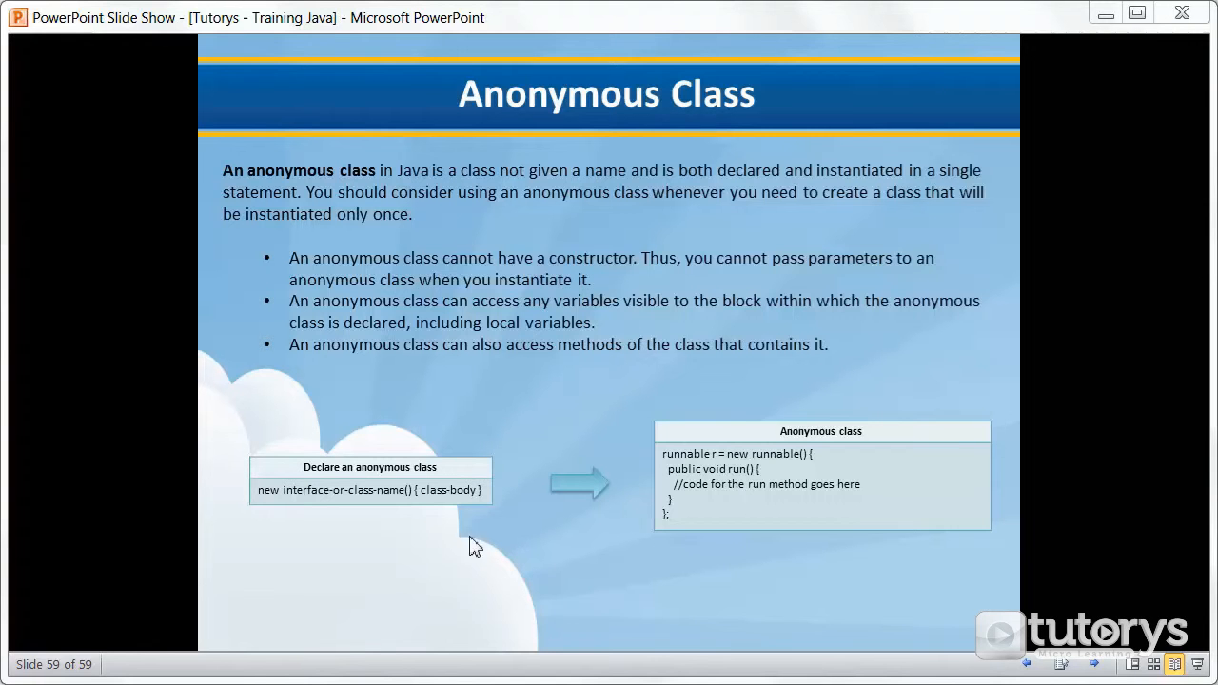
pyautogui.moveTo(745, 413)
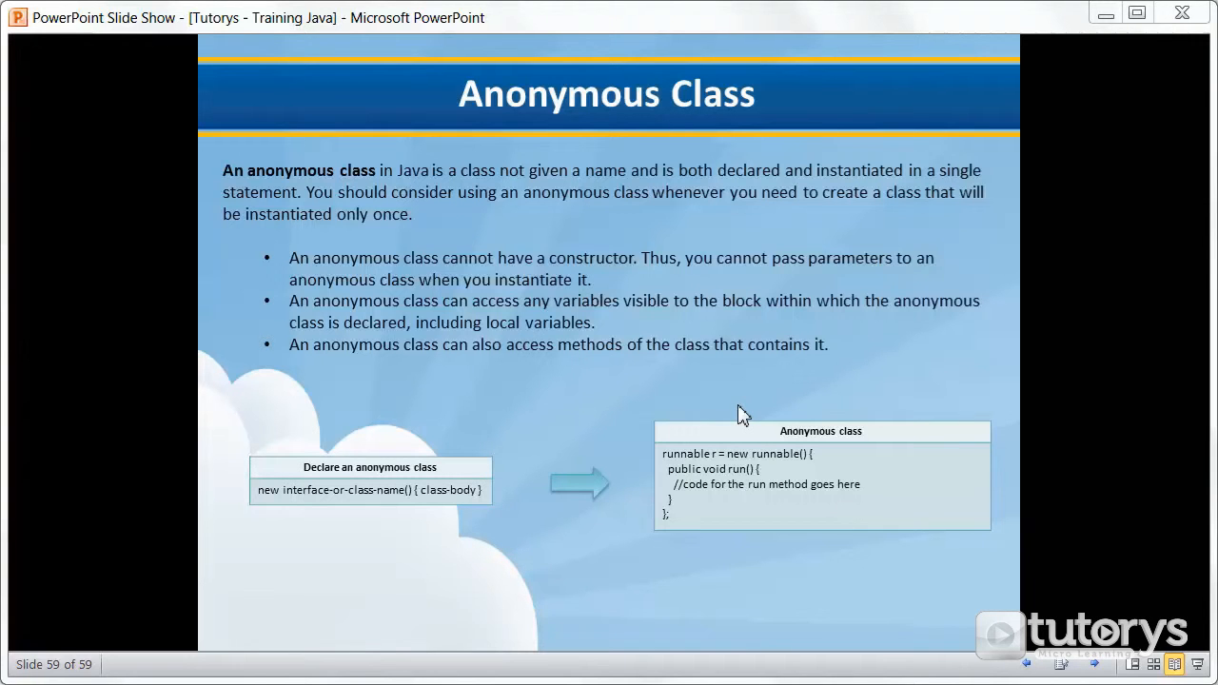
pyautogui.moveTo(727, 411)
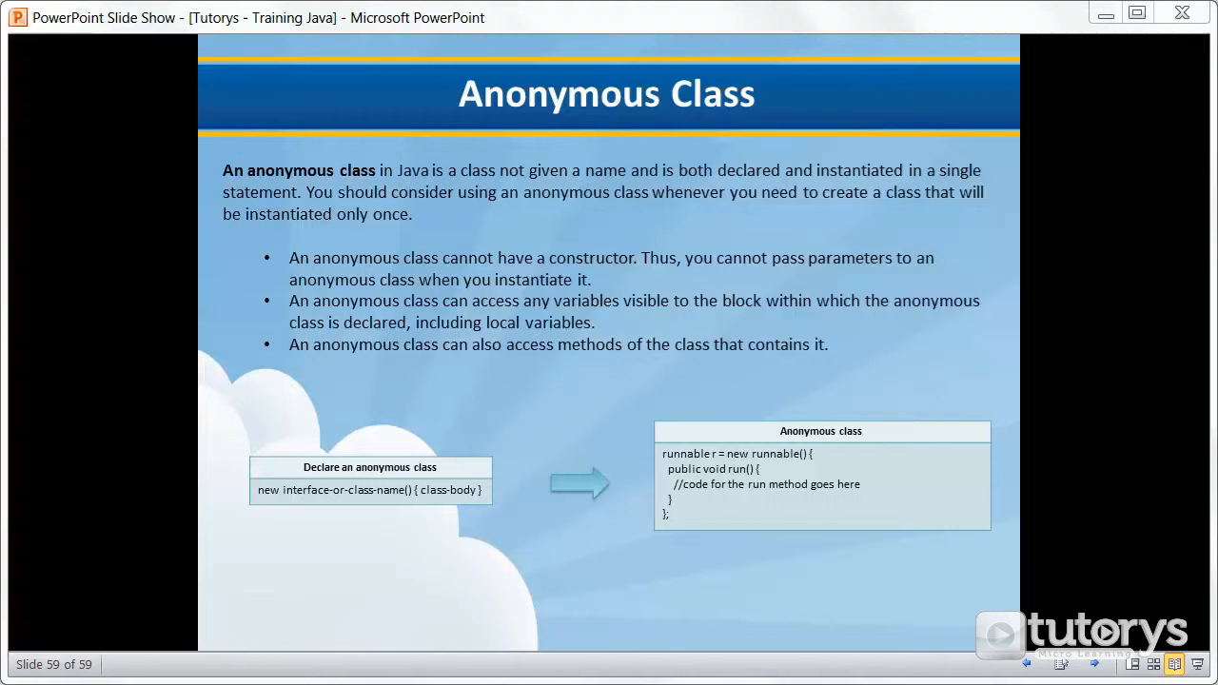
pyautogui.moveTo(760, 428)
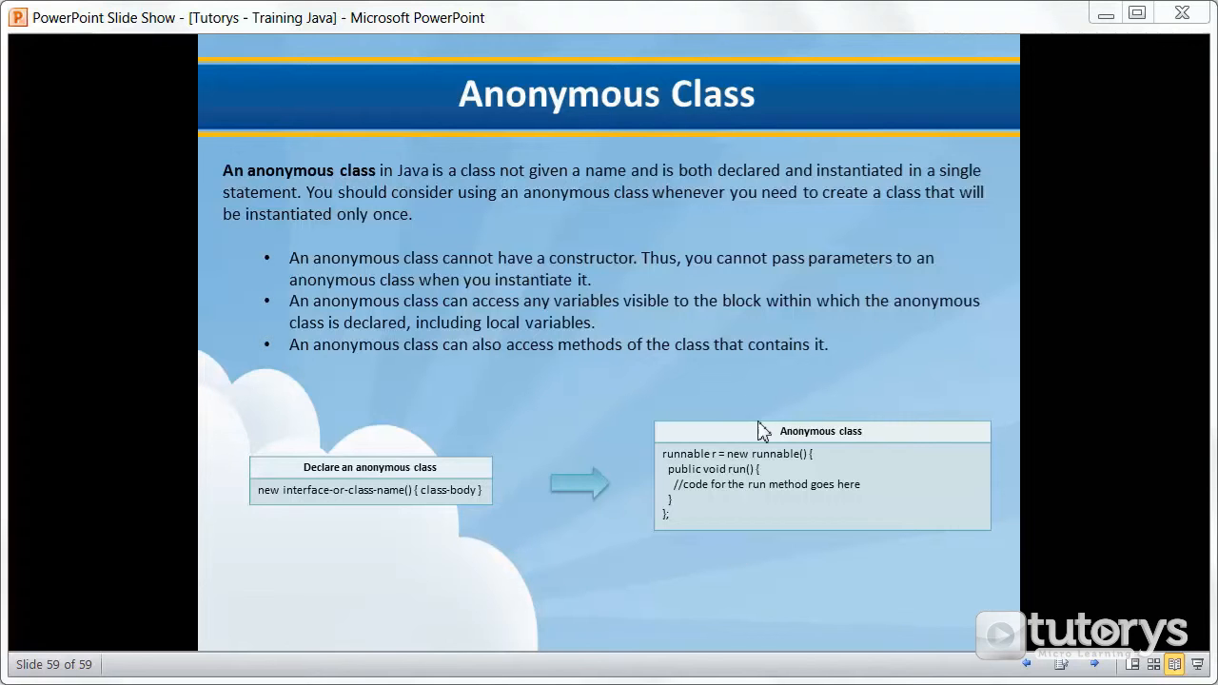
pyautogui.moveTo(715, 468)
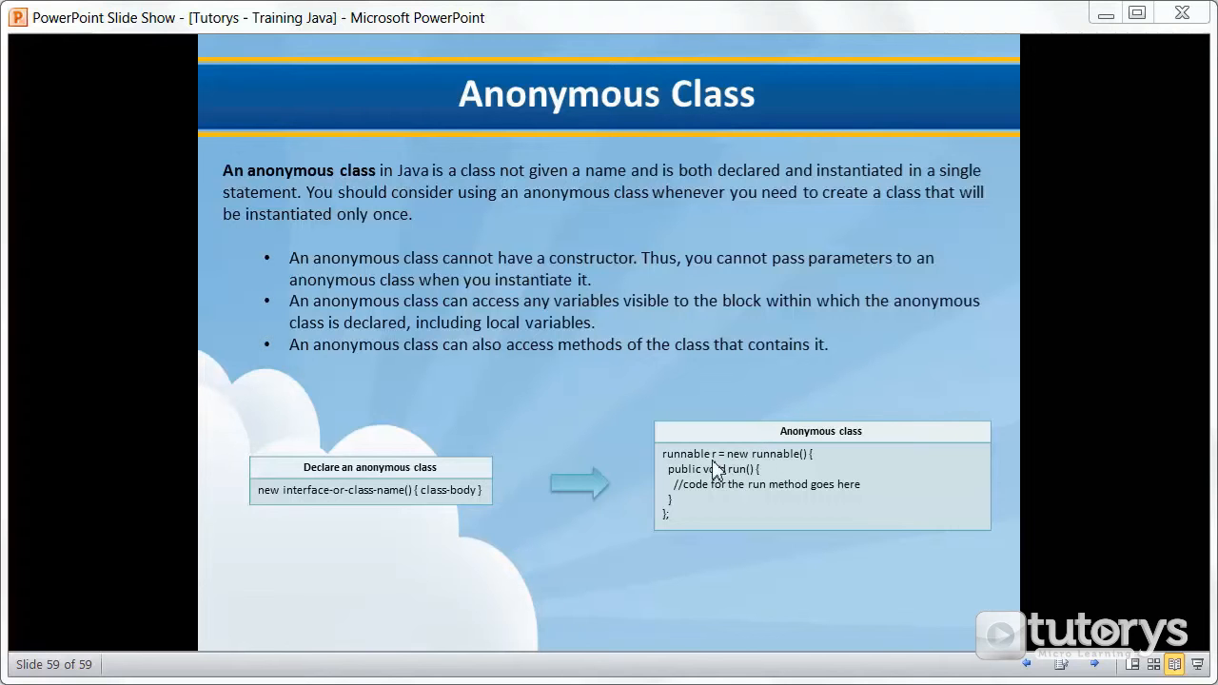
pyautogui.moveTo(745, 468)
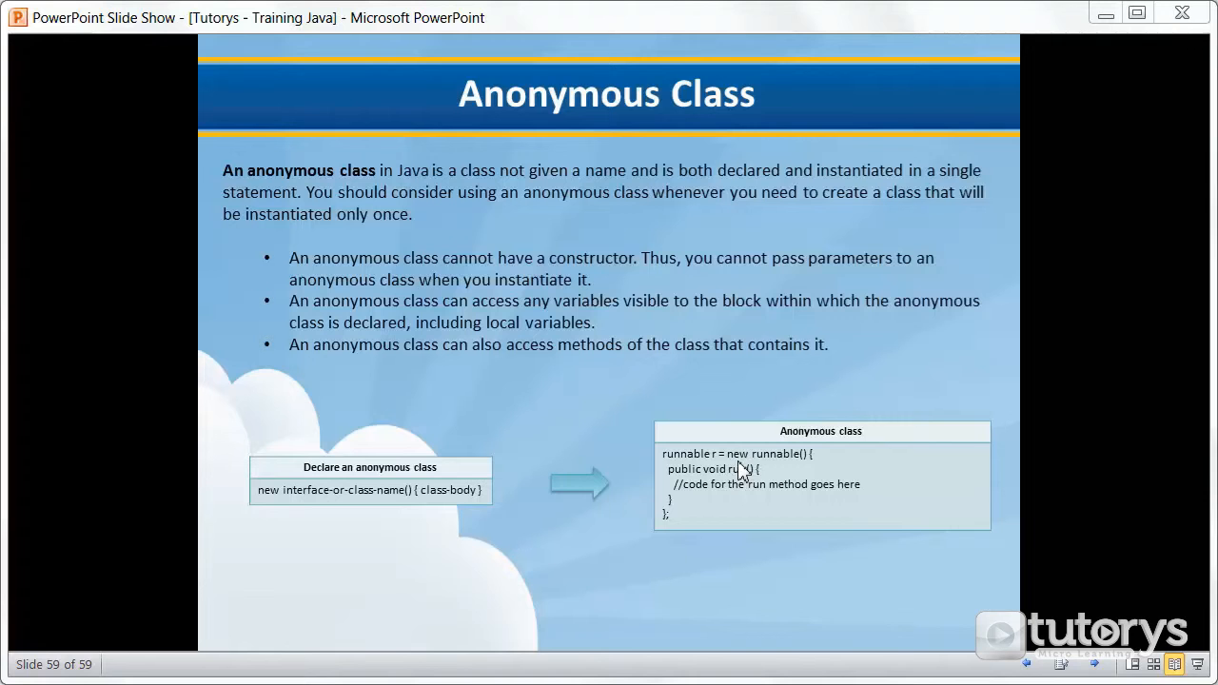
pyautogui.moveTo(701, 487)
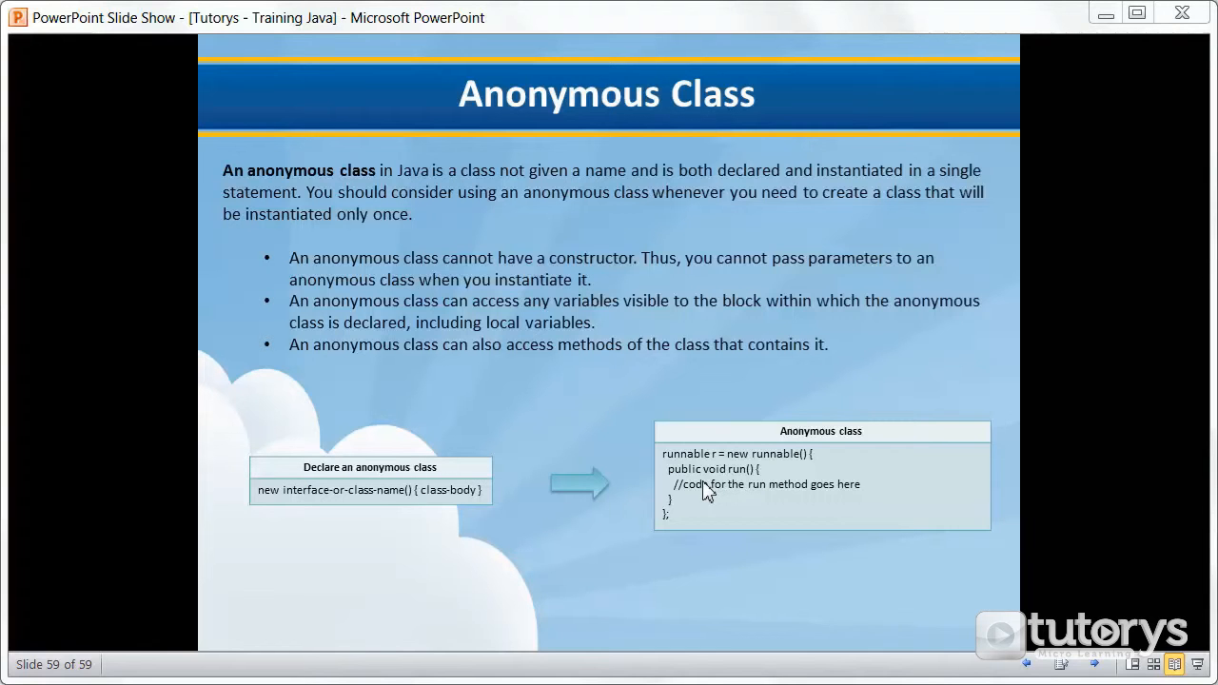
pyautogui.moveTo(708, 474)
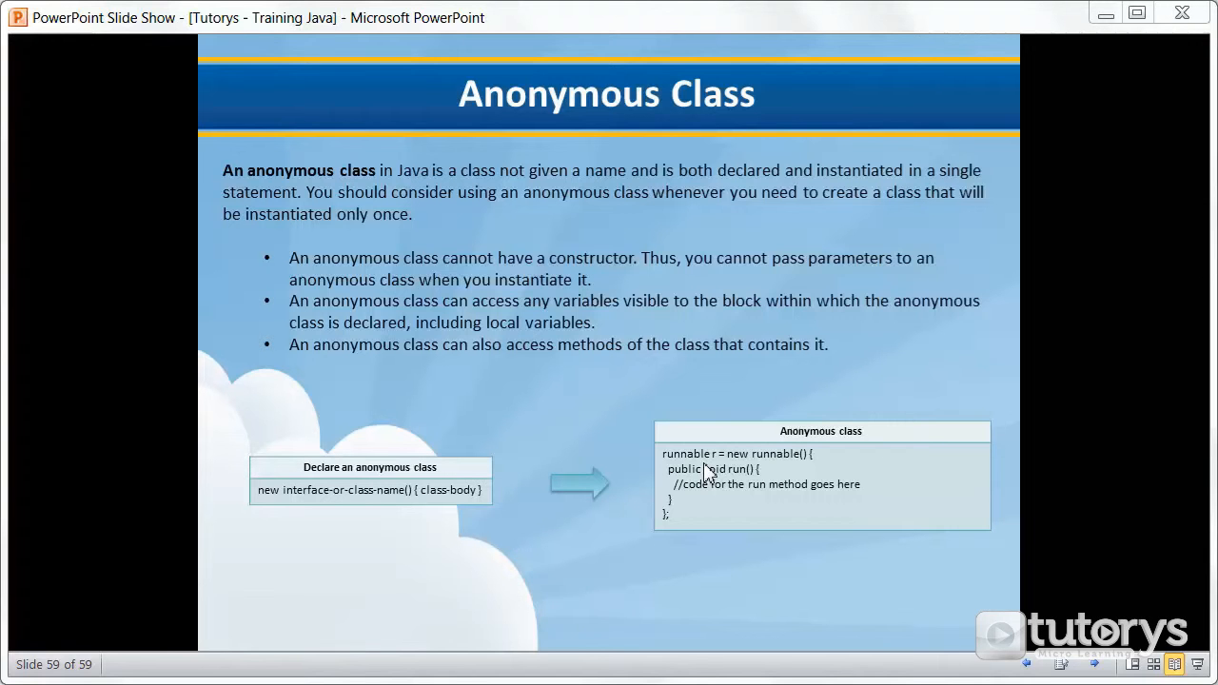
pyautogui.moveTo(486, 343)
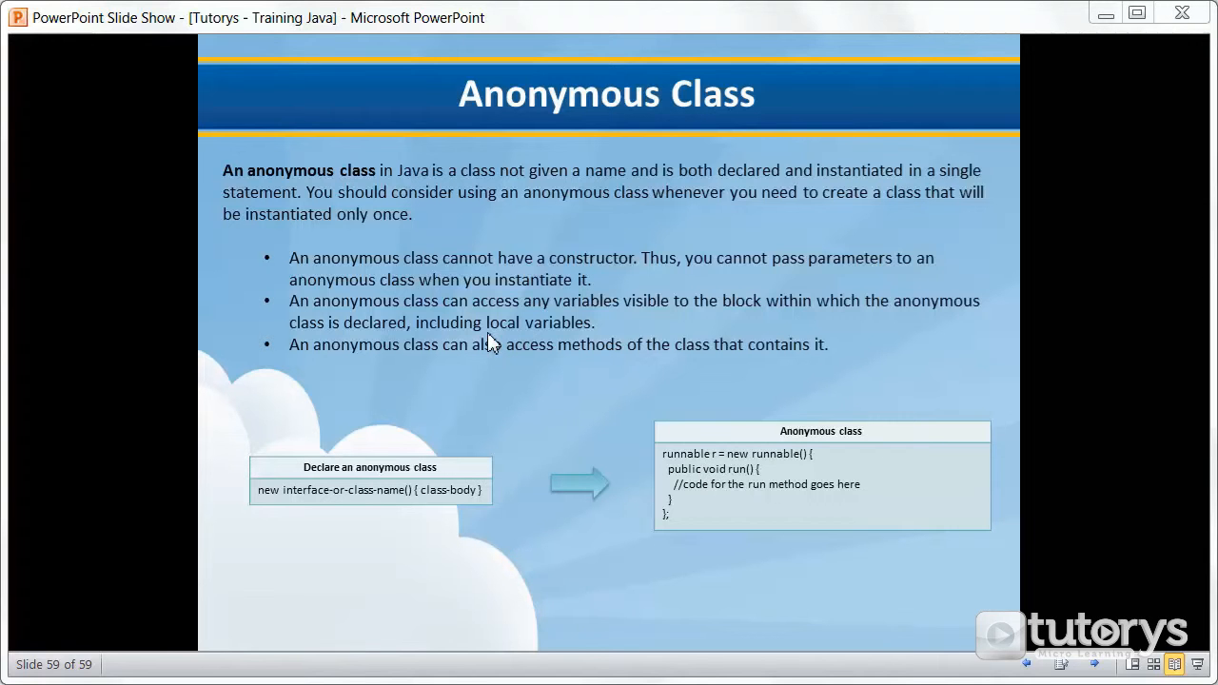
pyautogui.moveTo(484, 274)
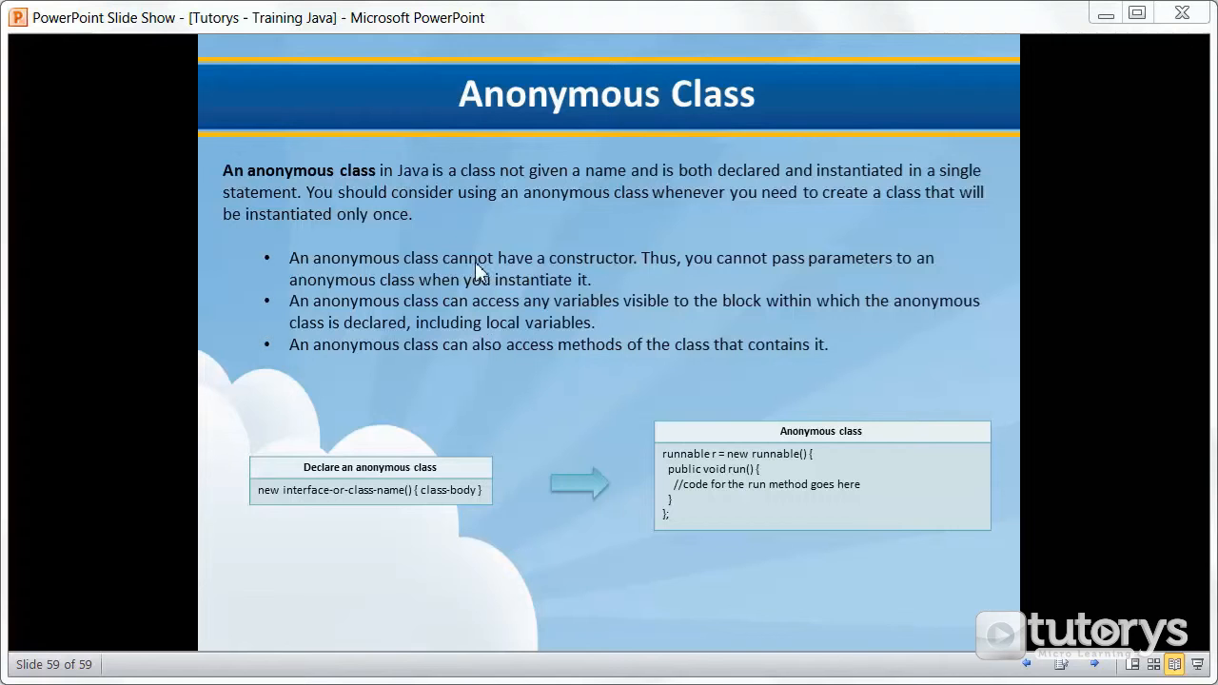
pyautogui.moveTo(695, 282)
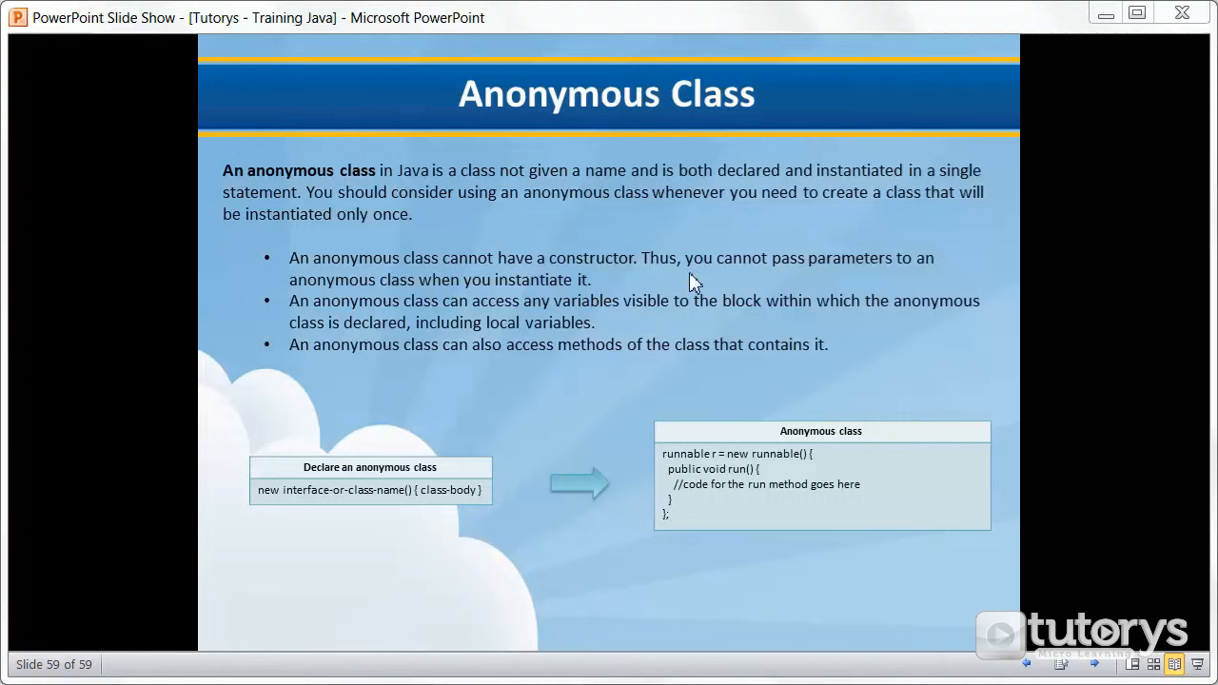
pyautogui.moveTo(815, 278)
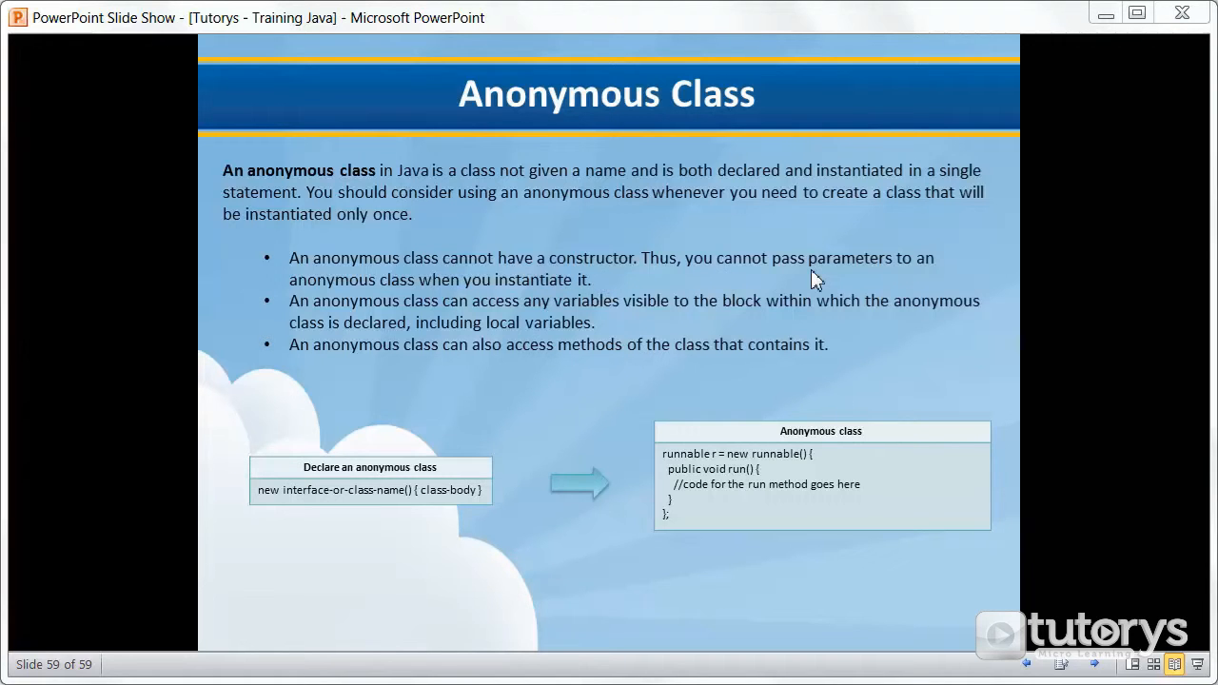
pyautogui.moveTo(598, 295)
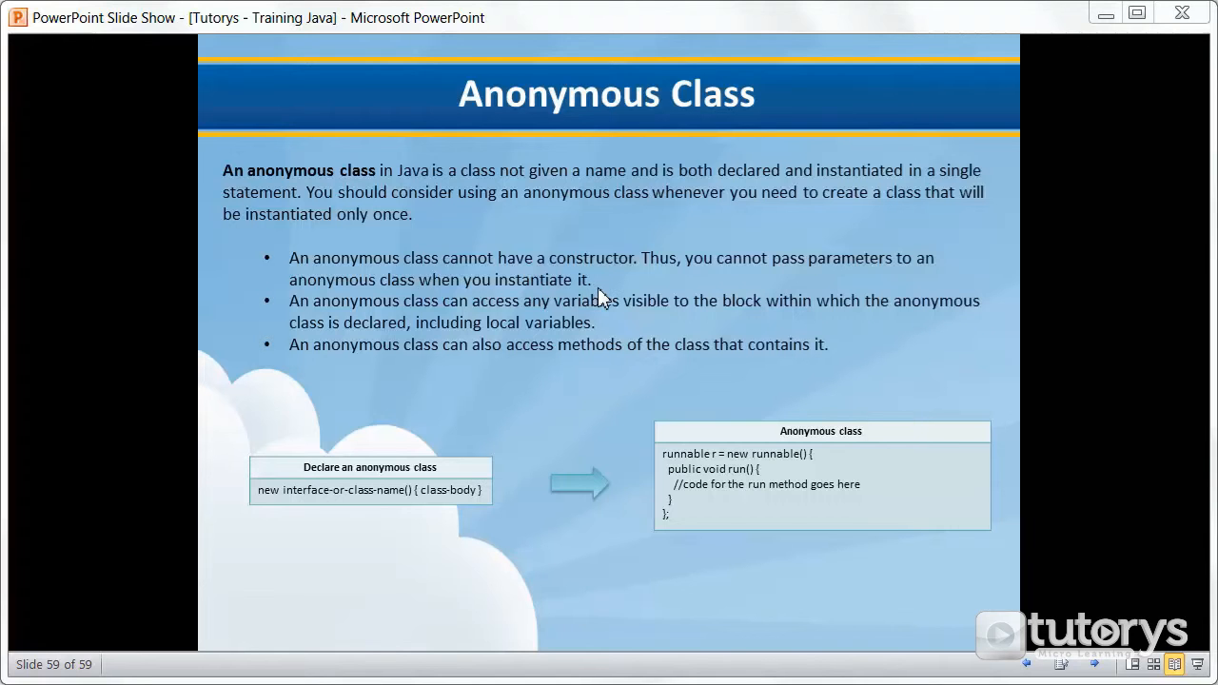
pyautogui.moveTo(411, 340)
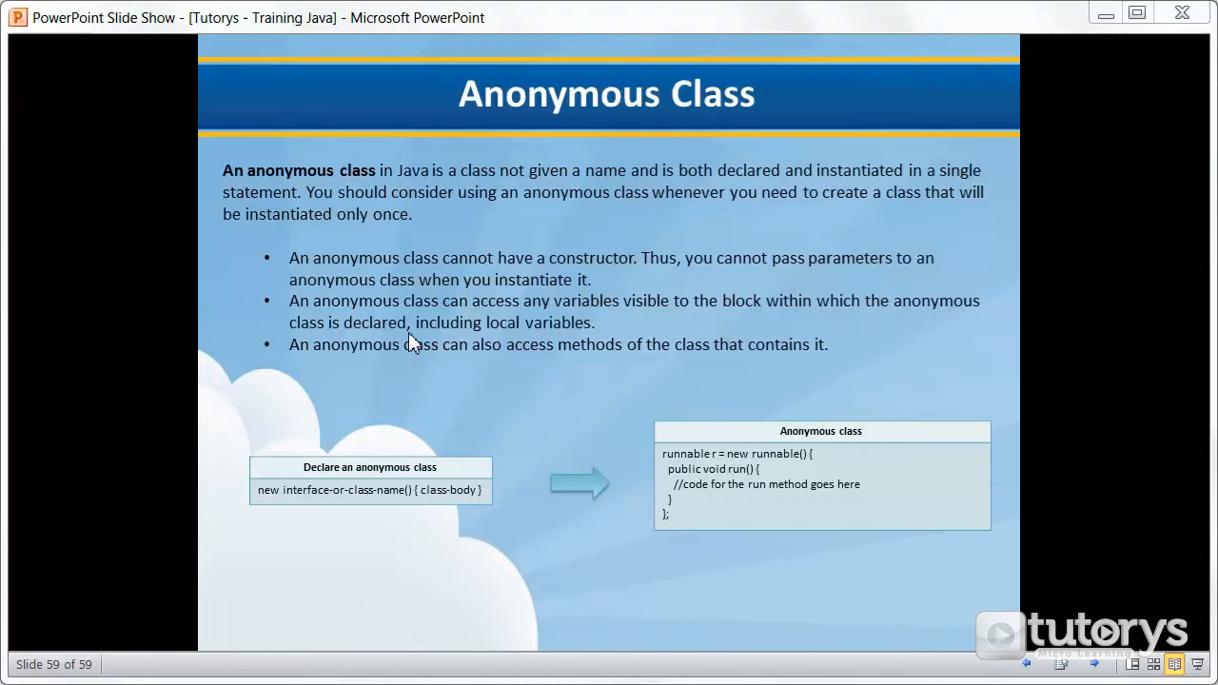
pyautogui.moveTo(613, 316)
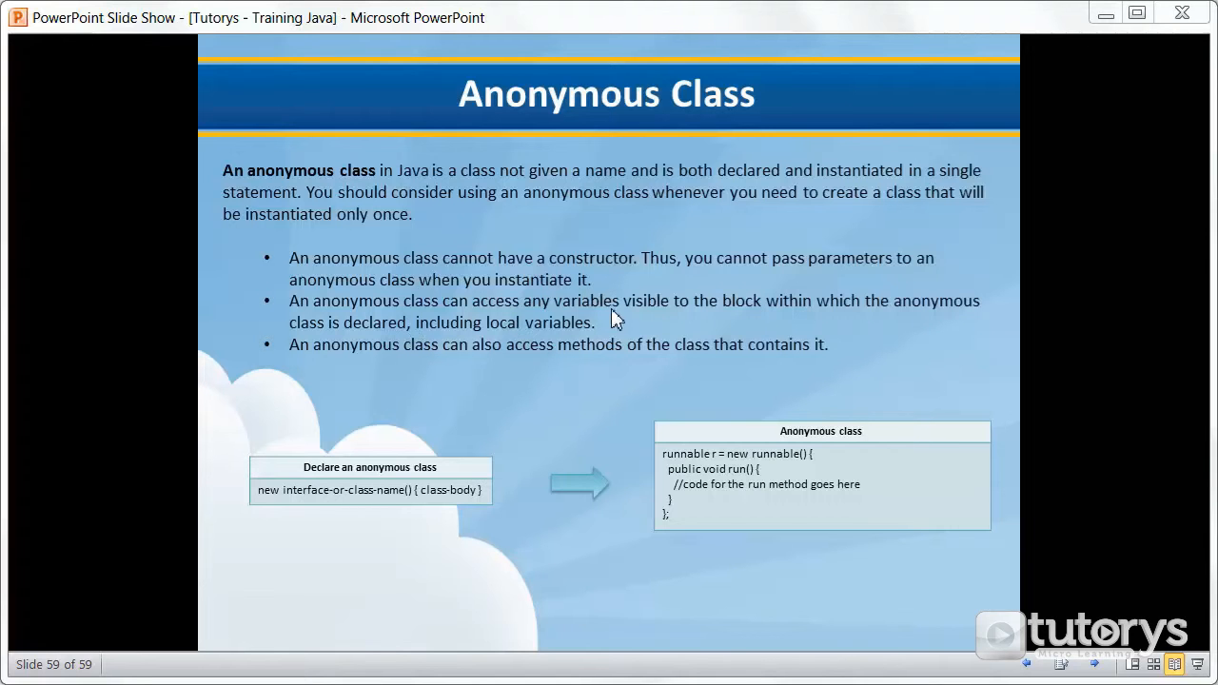
pyautogui.moveTo(689, 319)
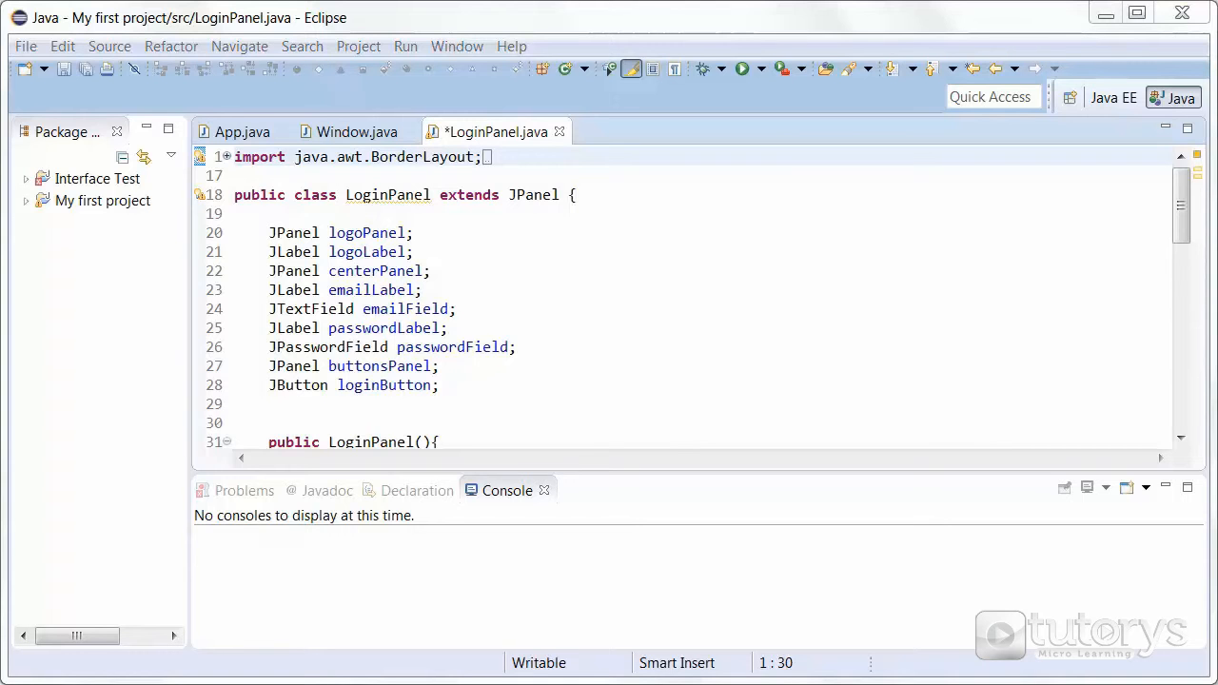
pyautogui.moveTo(8, 390)
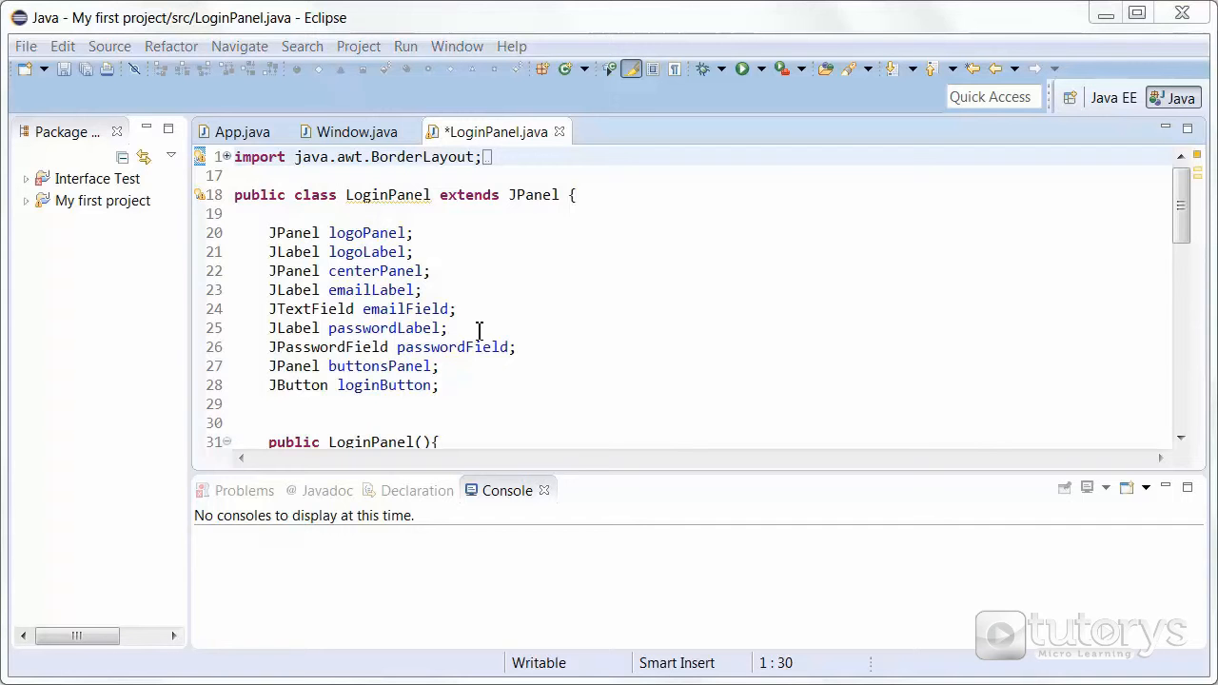
# Scroll LoginPanel.java down to the getButtonPanel method where the Login button is created
pyautogui.scroll(-3)
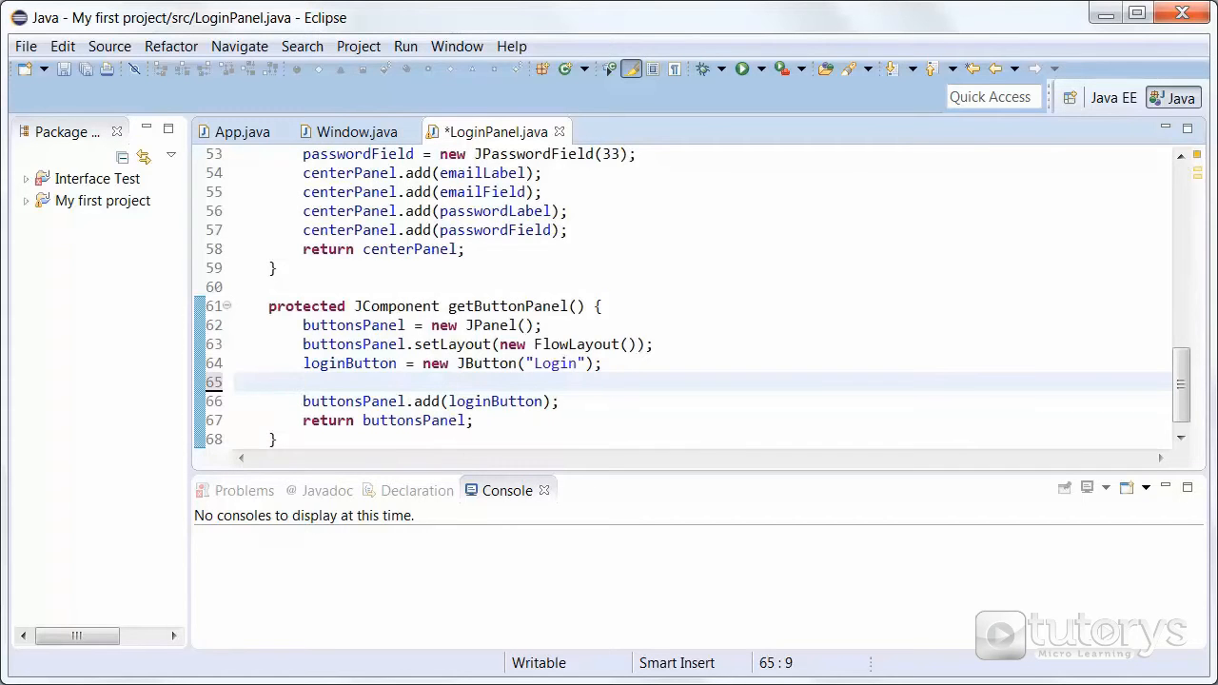
# Write the loginButton.addActionListener() call in getButtonPanel
pyautogui.write('login')
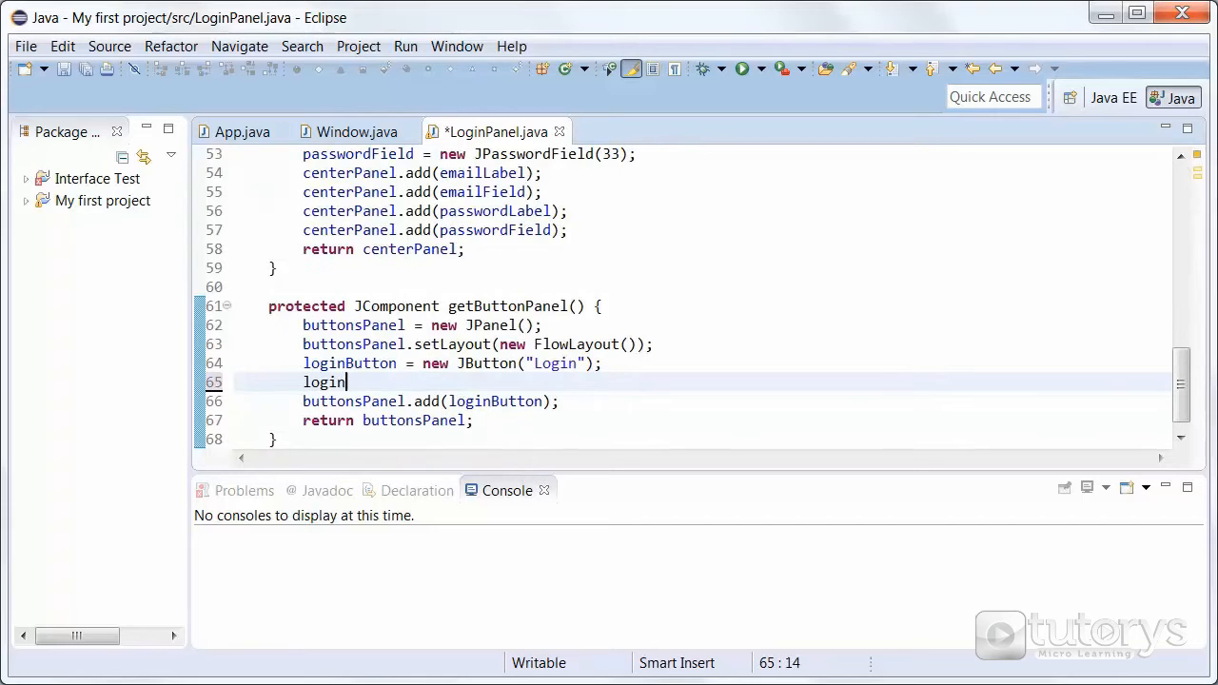
pyautogui.write('Button.add')
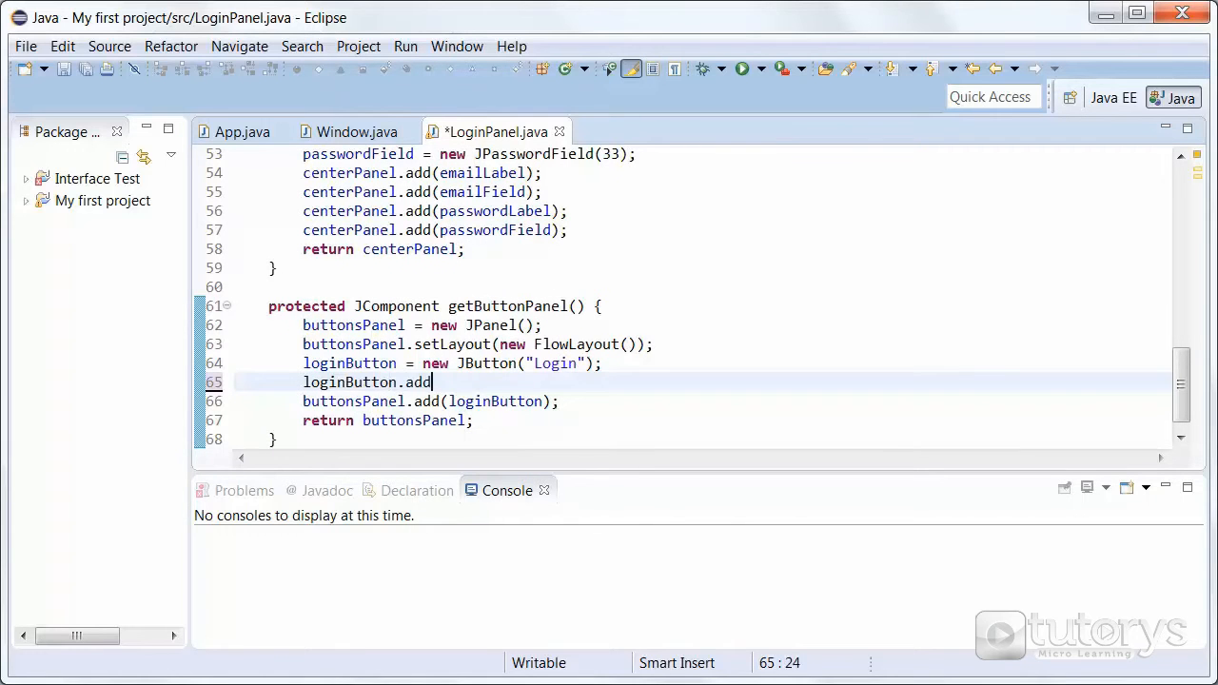
pyautogui.write('ActionL')
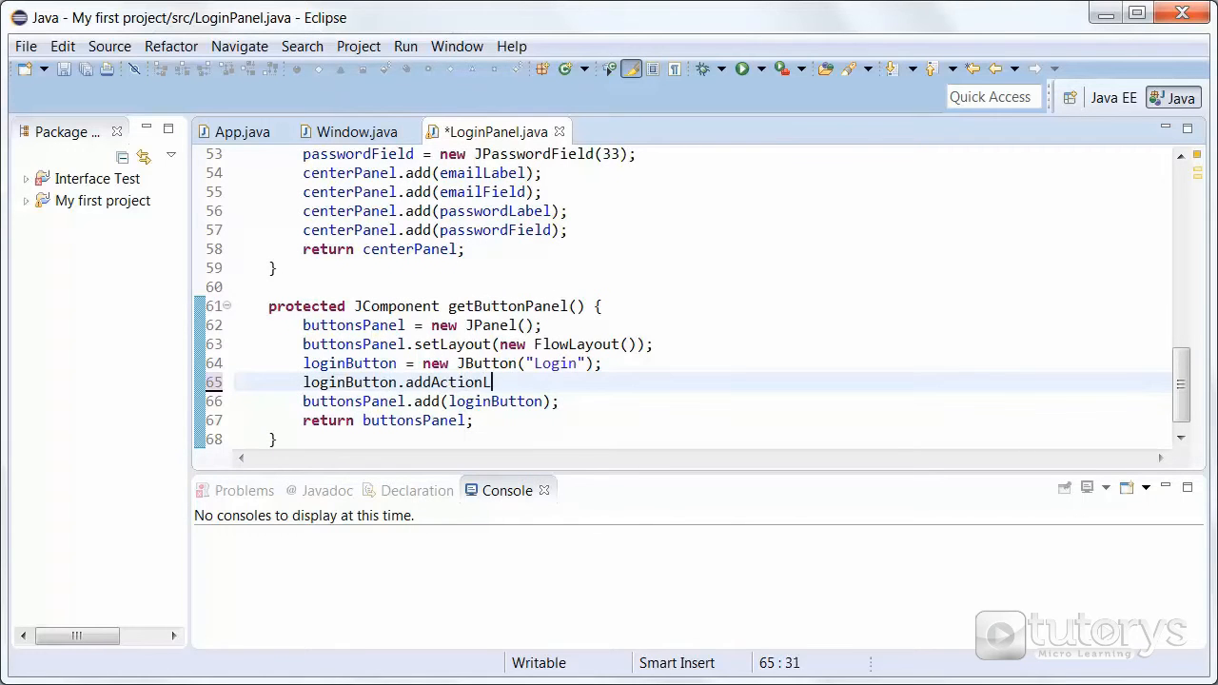
pyautogui.write('istener')
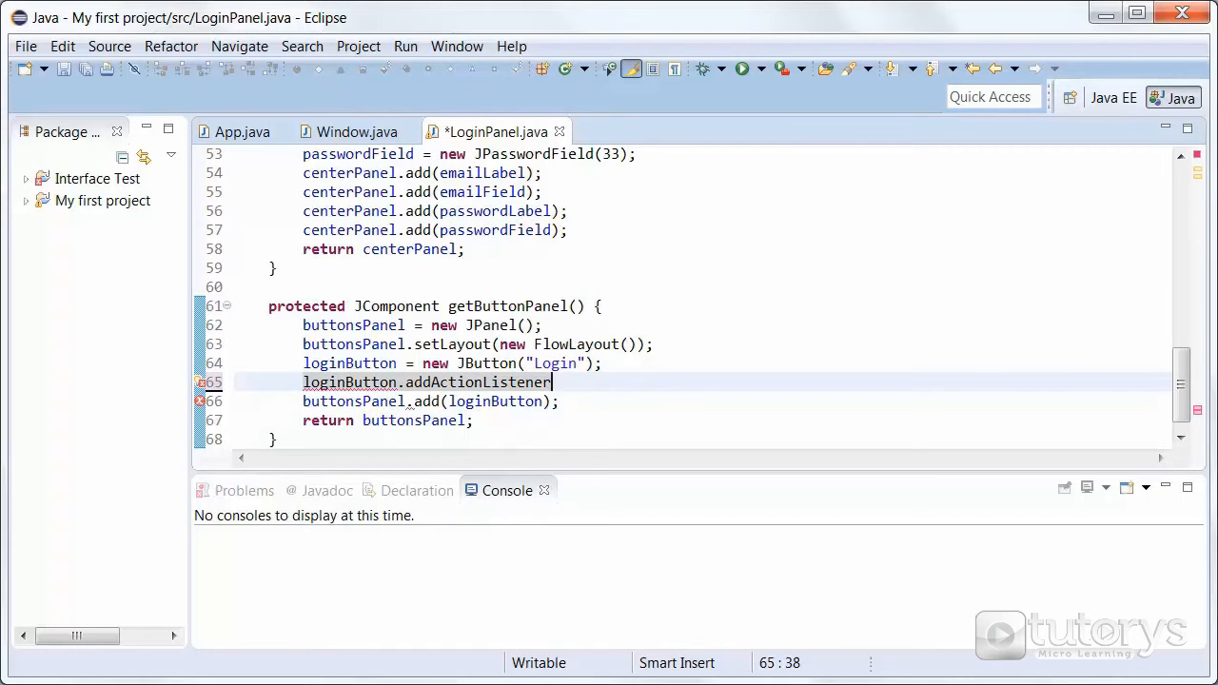
pyautogui.write('()')
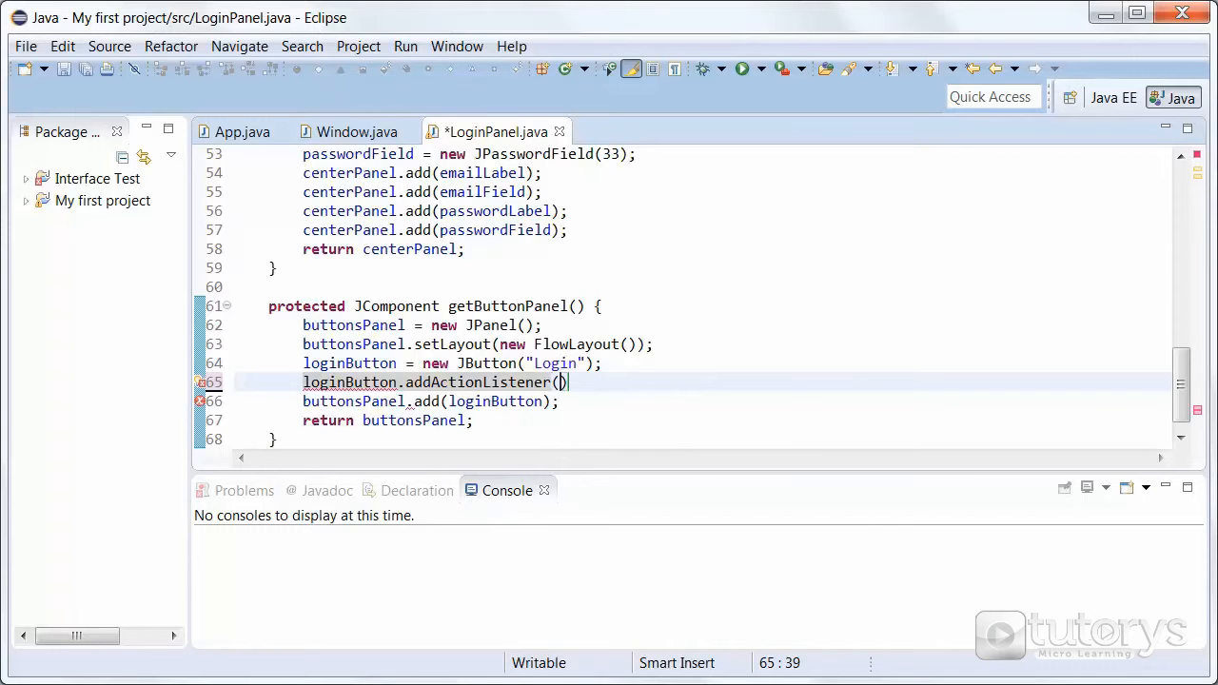
# Pass new ActionListener() { } as an anonymous listener inside the call
pyautogui.write('n')
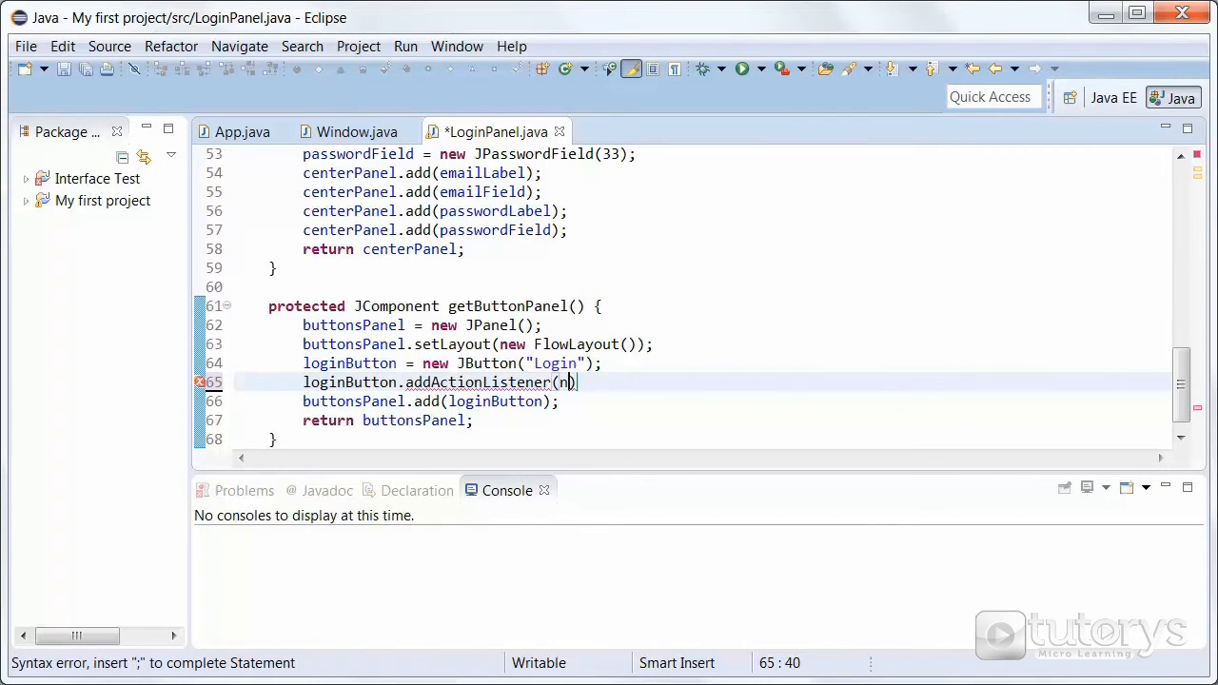
pyautogui.write('ew')
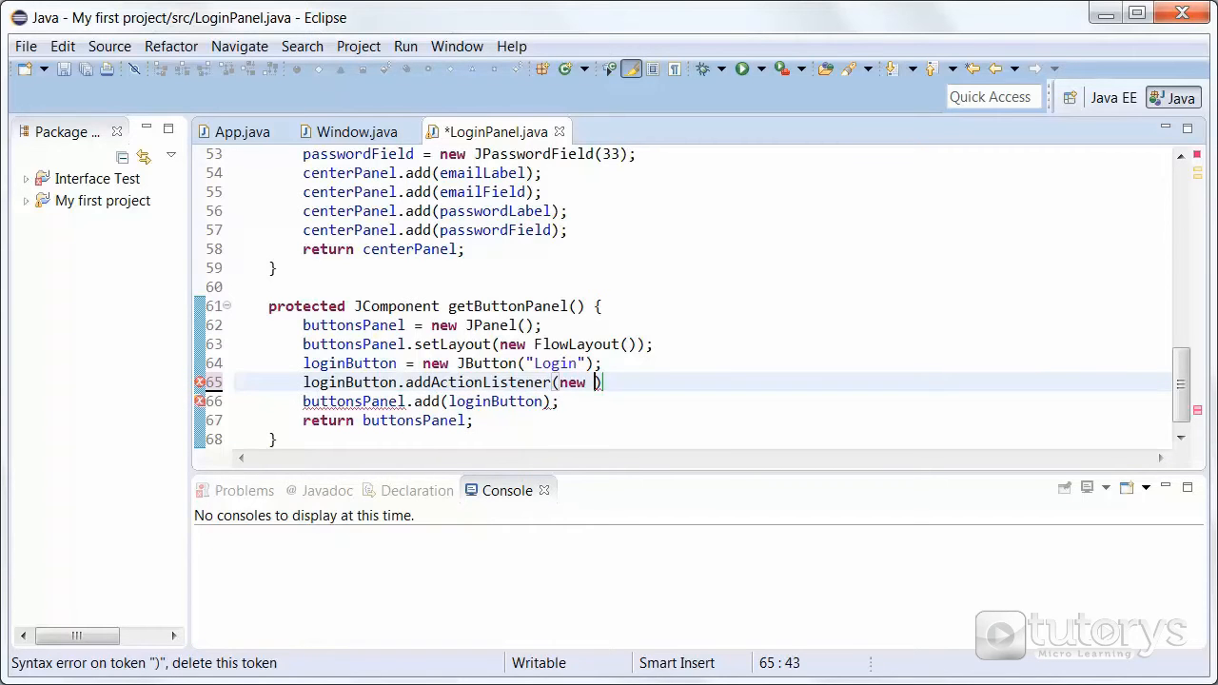
pyautogui.write('ActionListener(')
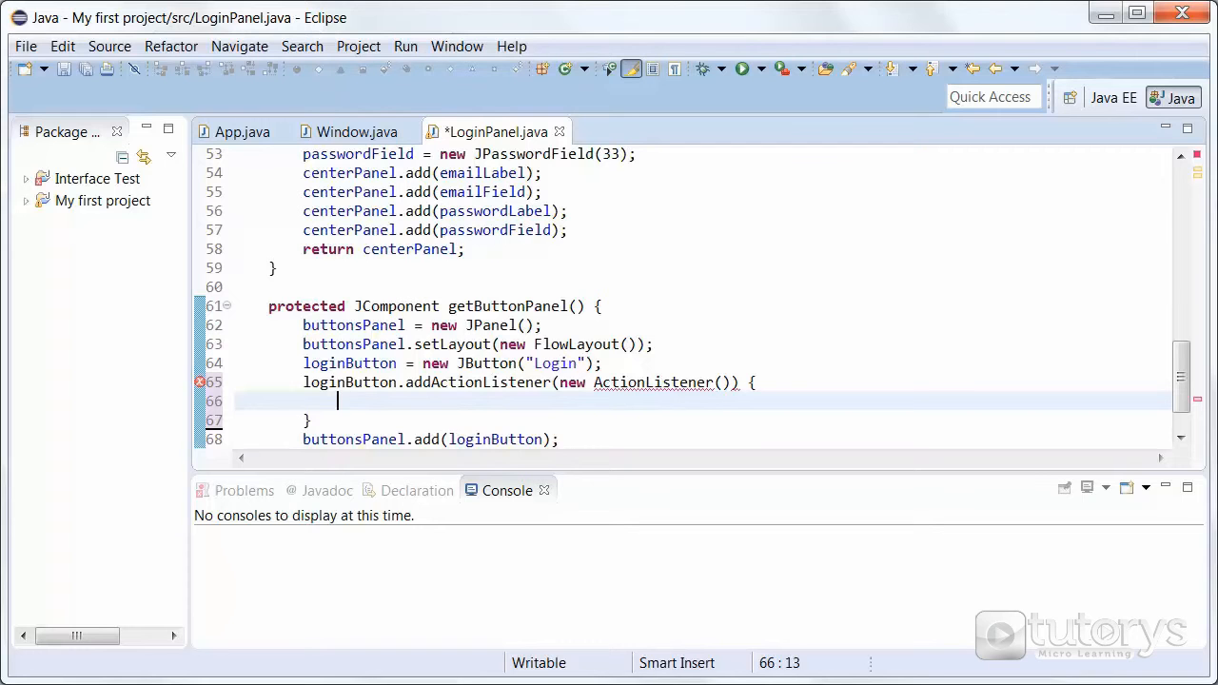
# Declare public void actionPerformed(ActionEvent e) inside the anonymous listener
pyautogui.write('p')
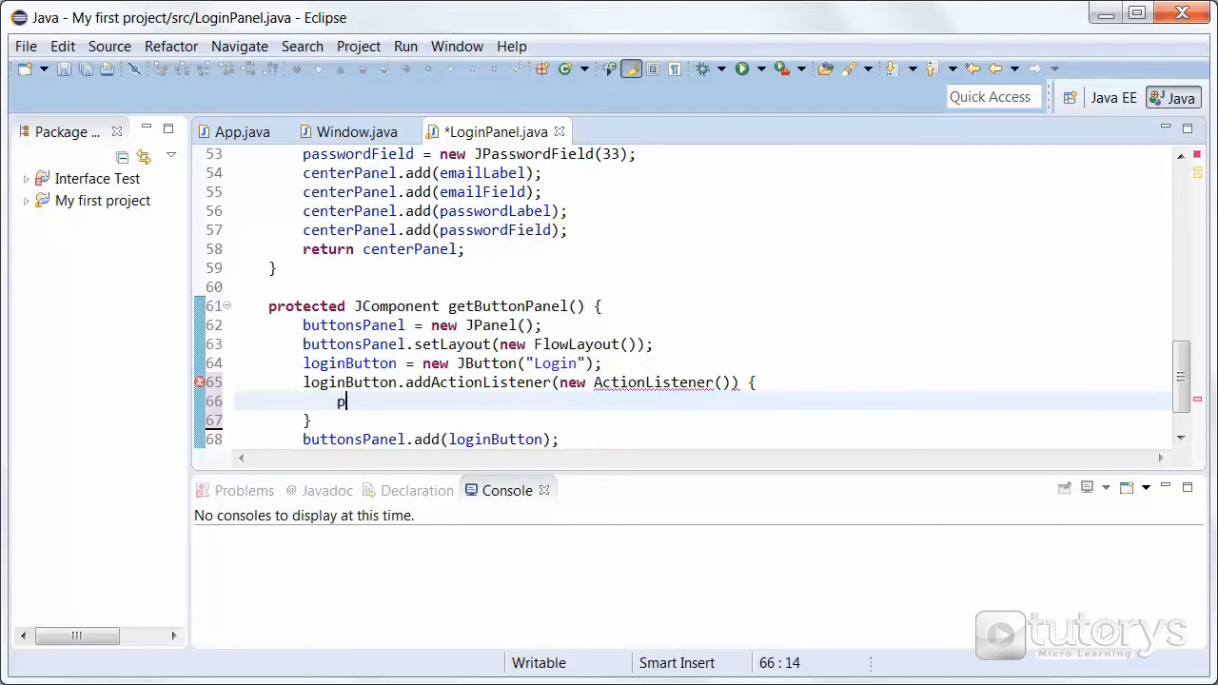
pyautogui.write('ublic v')
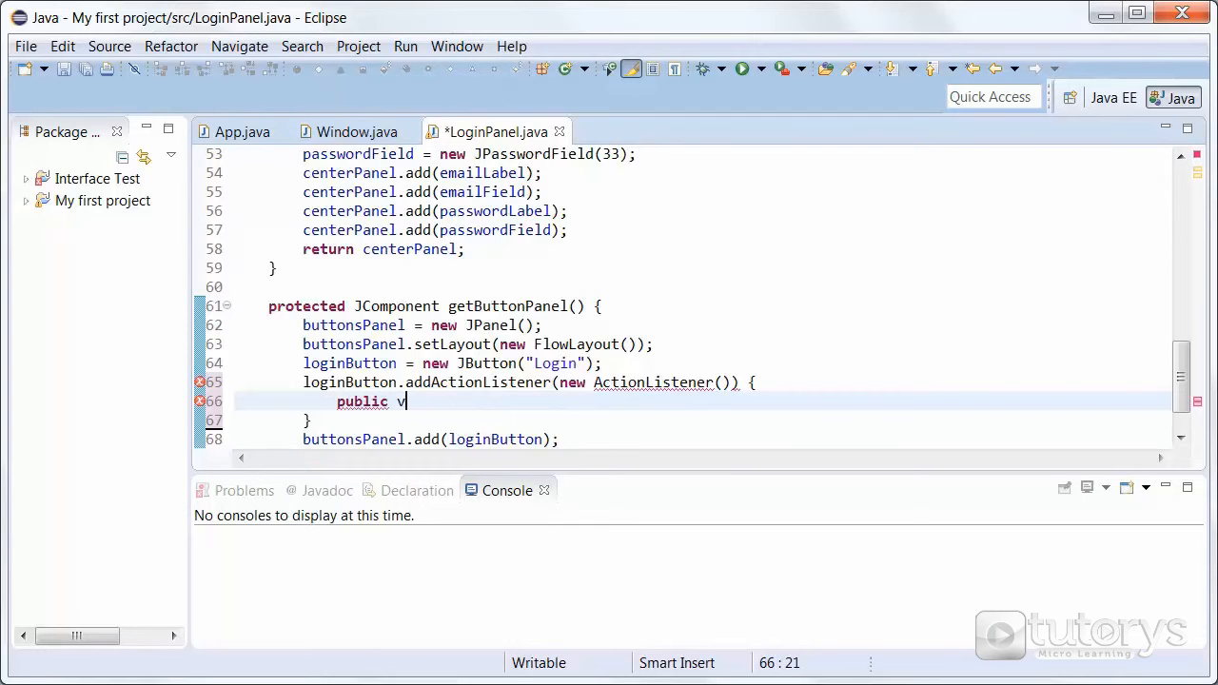
pyautogui.write('oid a')
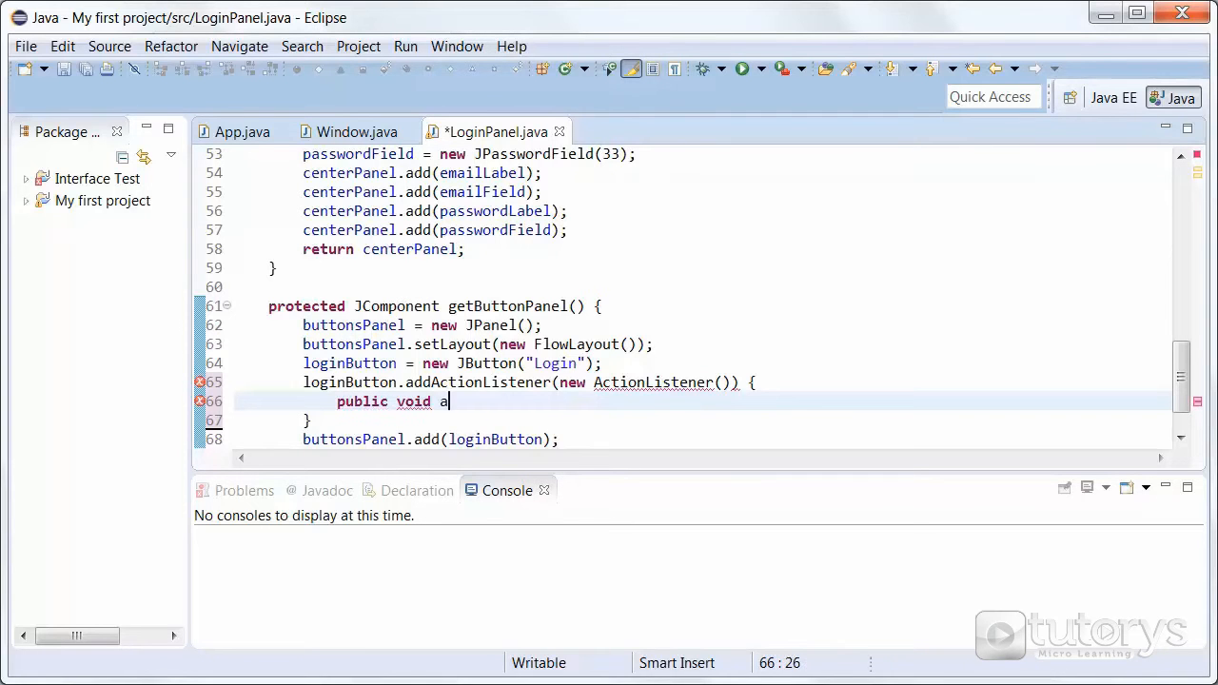
pyautogui.write('ctionPerformed')
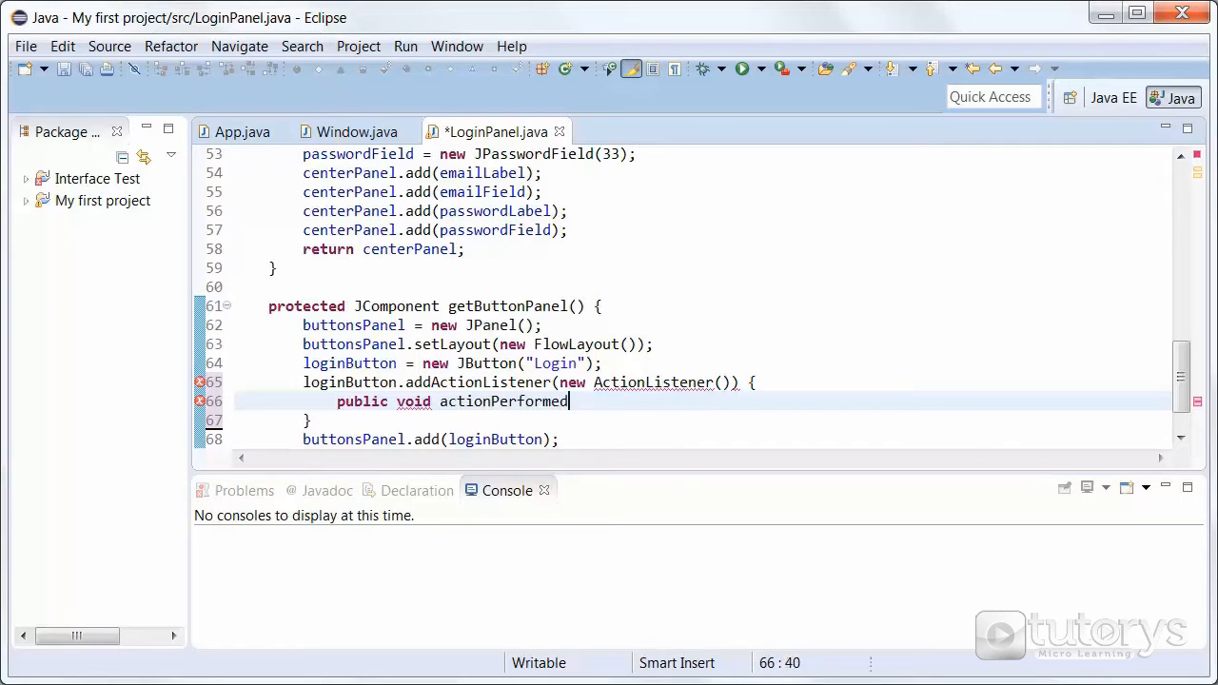
pyautogui.write('(Acti')
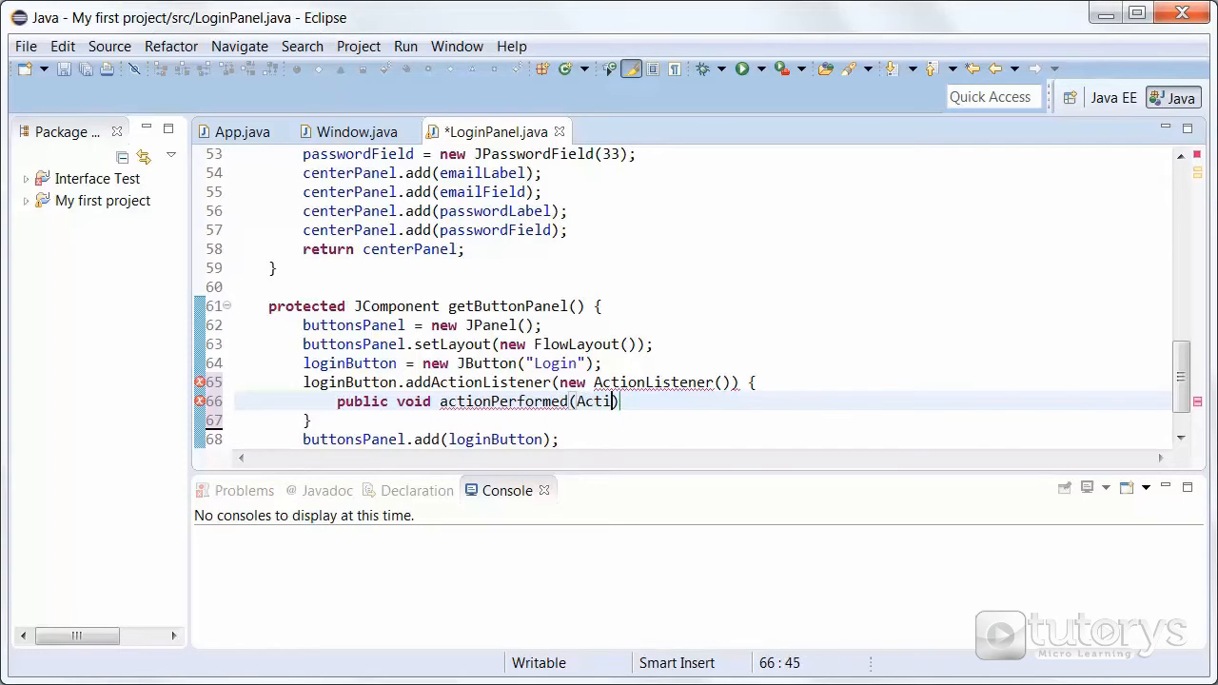
pyautogui.write('onEvent e')
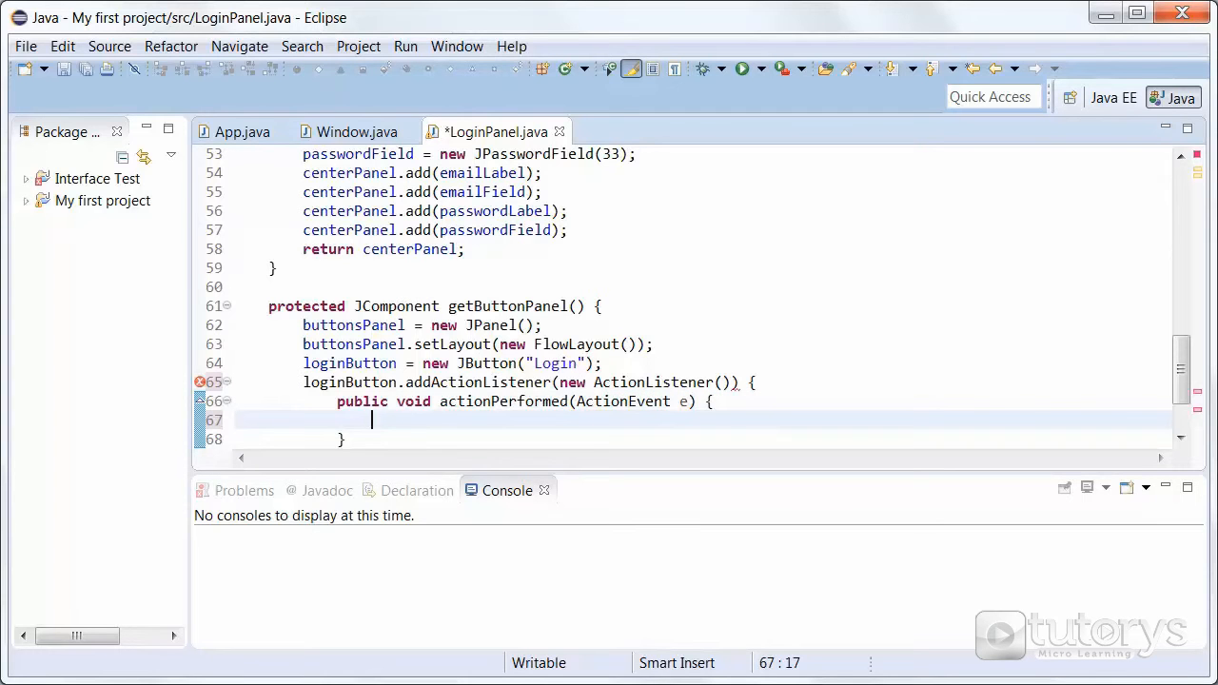
# Make actionPerformed call loginButton.setText("You have clicked on the button");
pyautogui.write('logi')
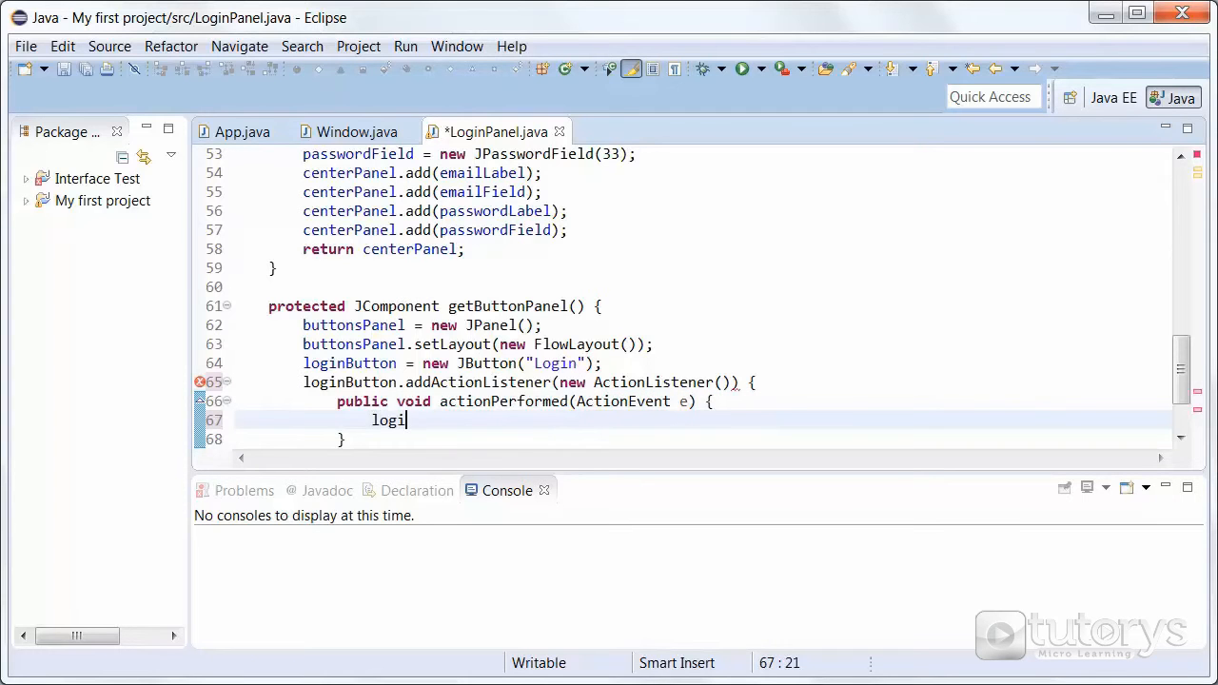
pyautogui.write('nButton')
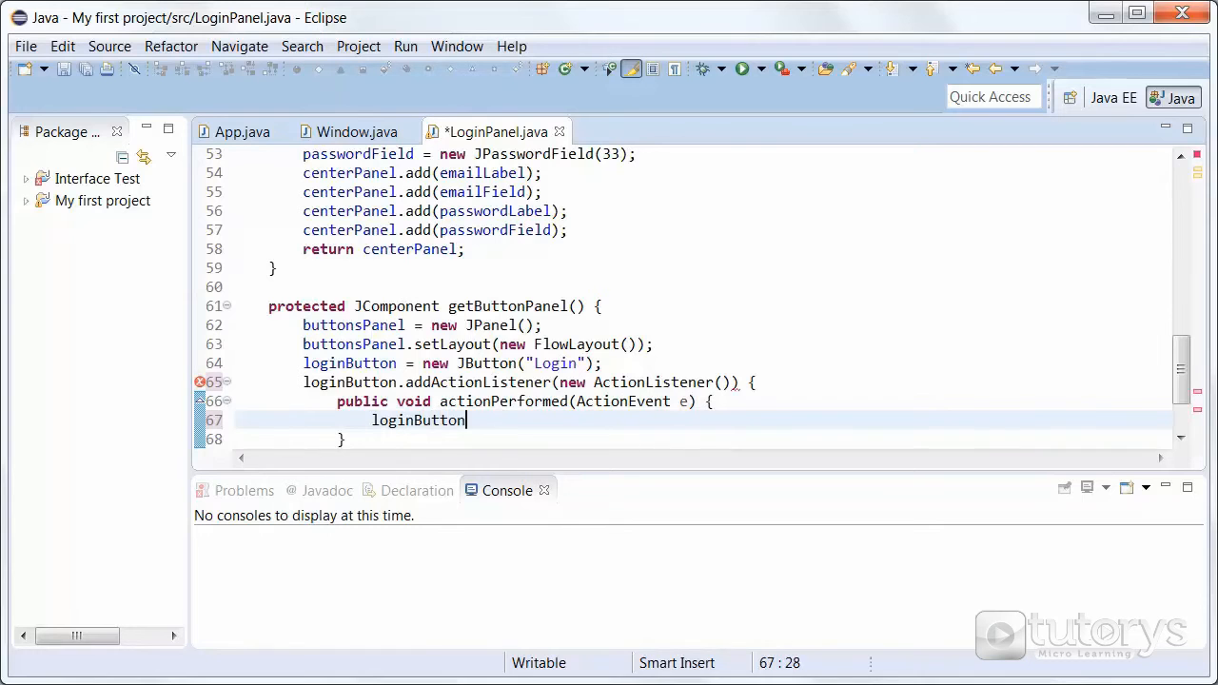
pyautogui.write('.setText')
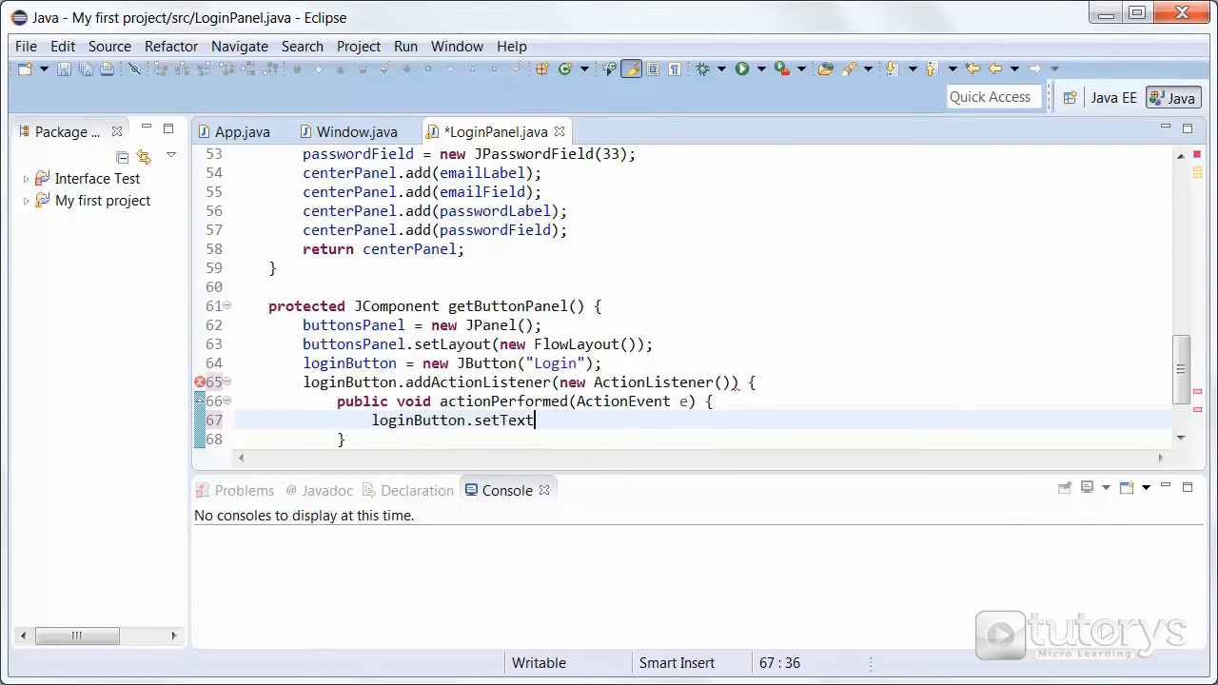
pyautogui.write('()')
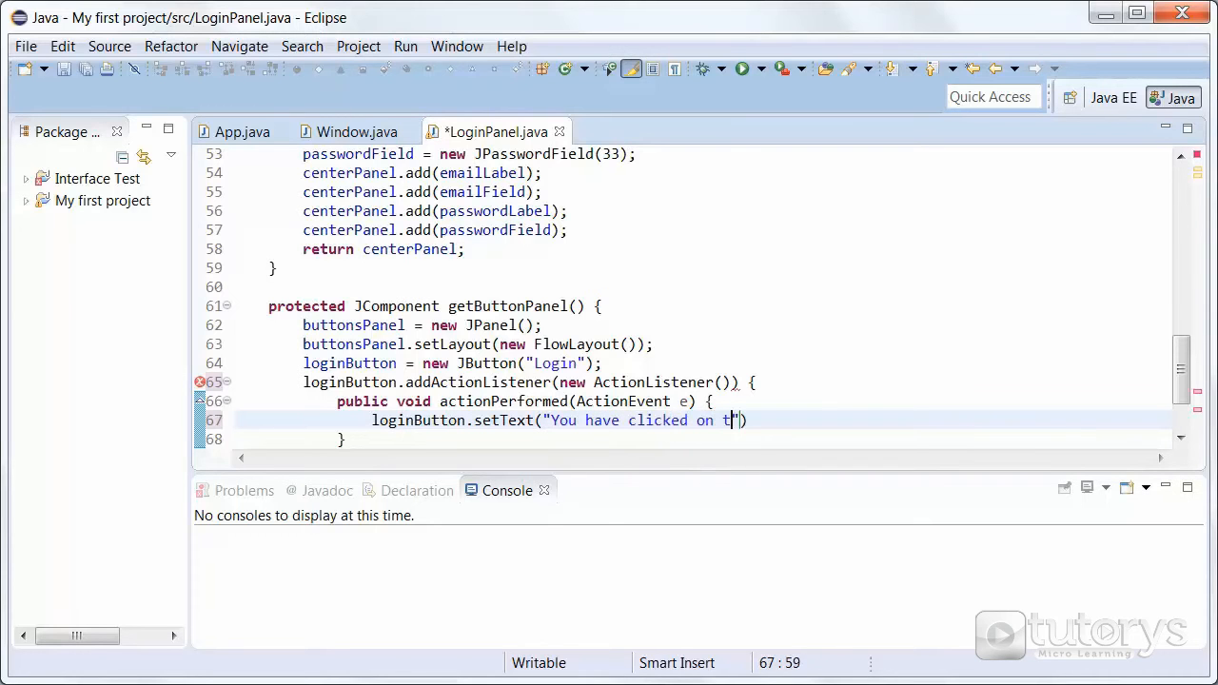
pyautogui.write('he button')
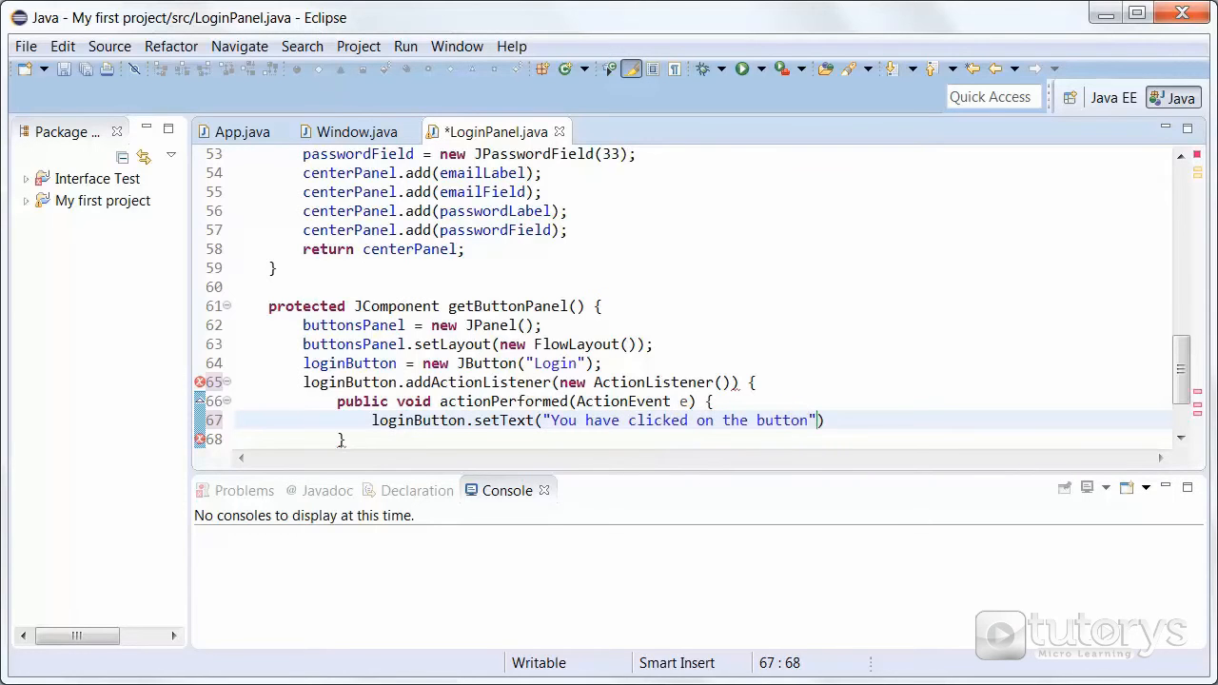
pyautogui.write(');')
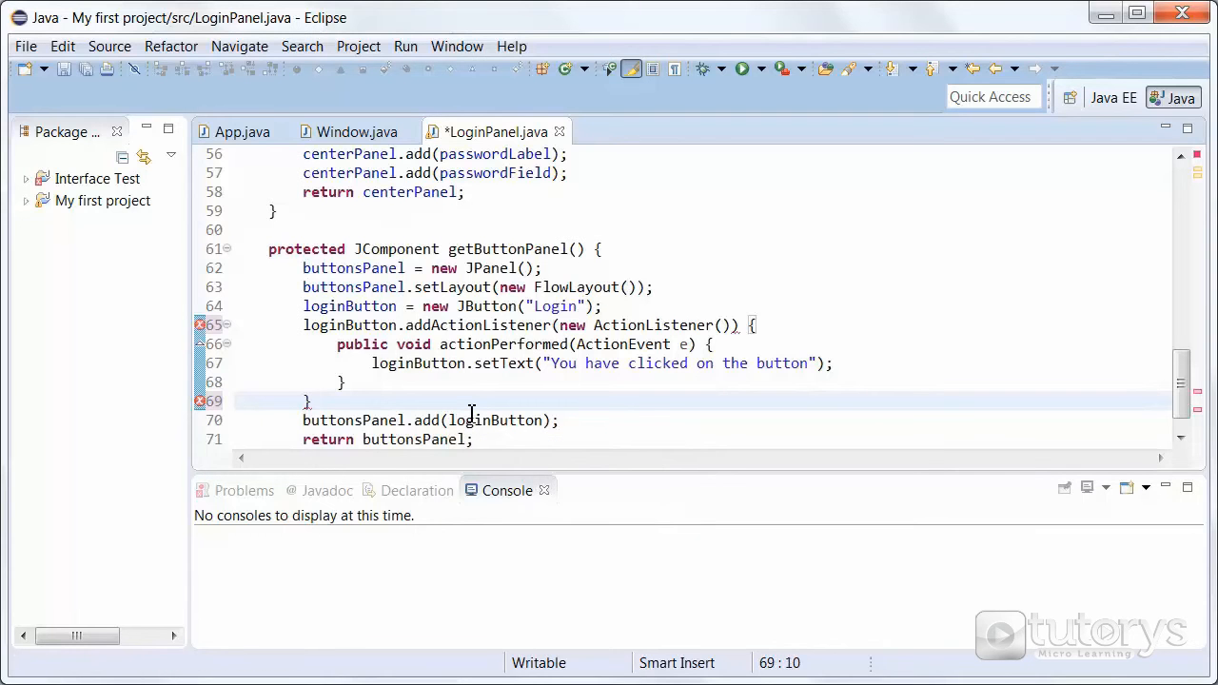
# End the addActionListener statement with ); after the listener's closing brace
pyautogui.write(')')
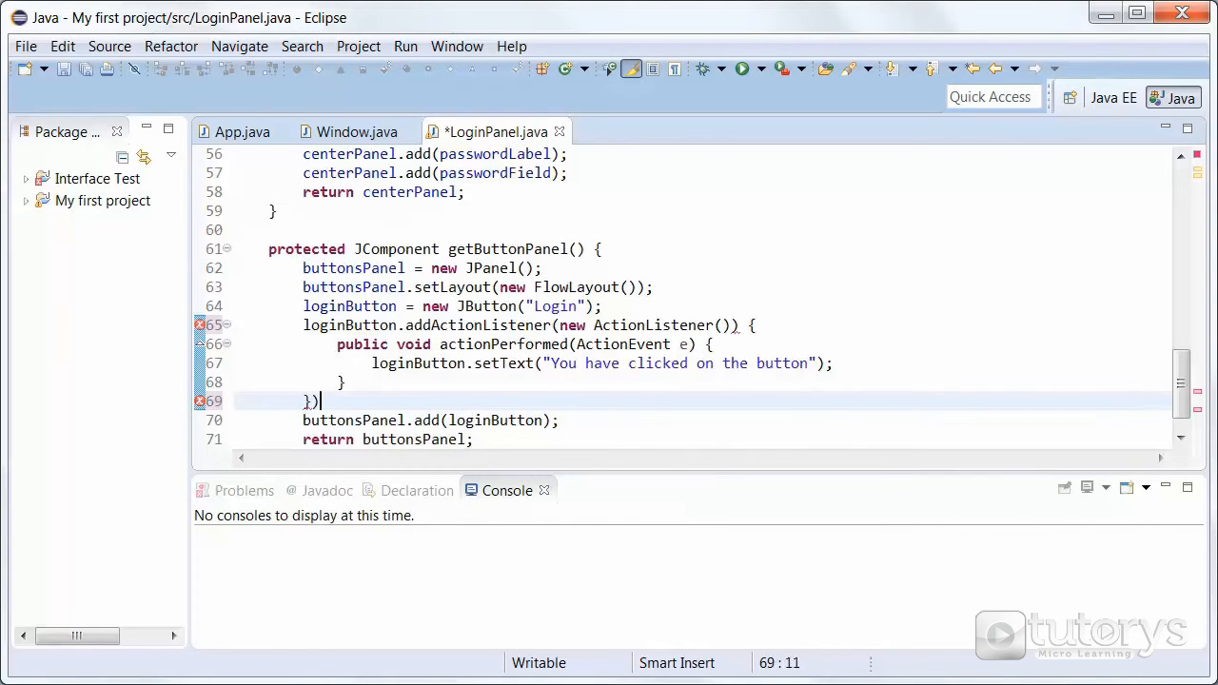
pyautogui.write(';')
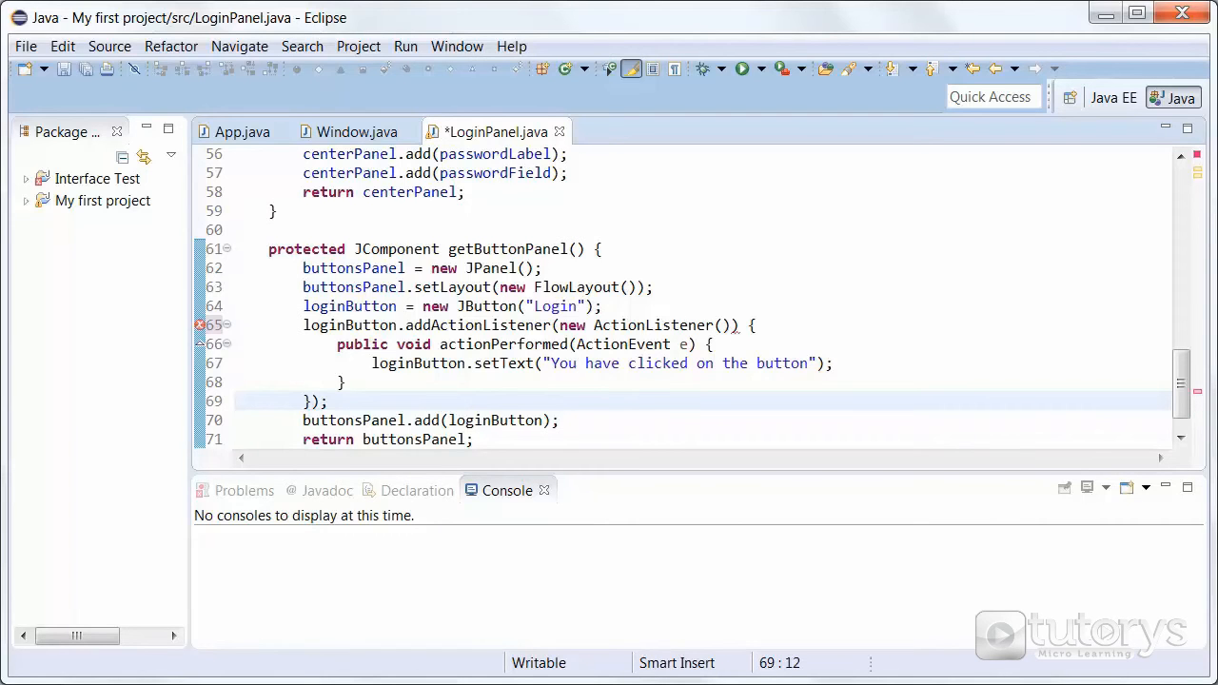
pyautogui.click(739, 323)
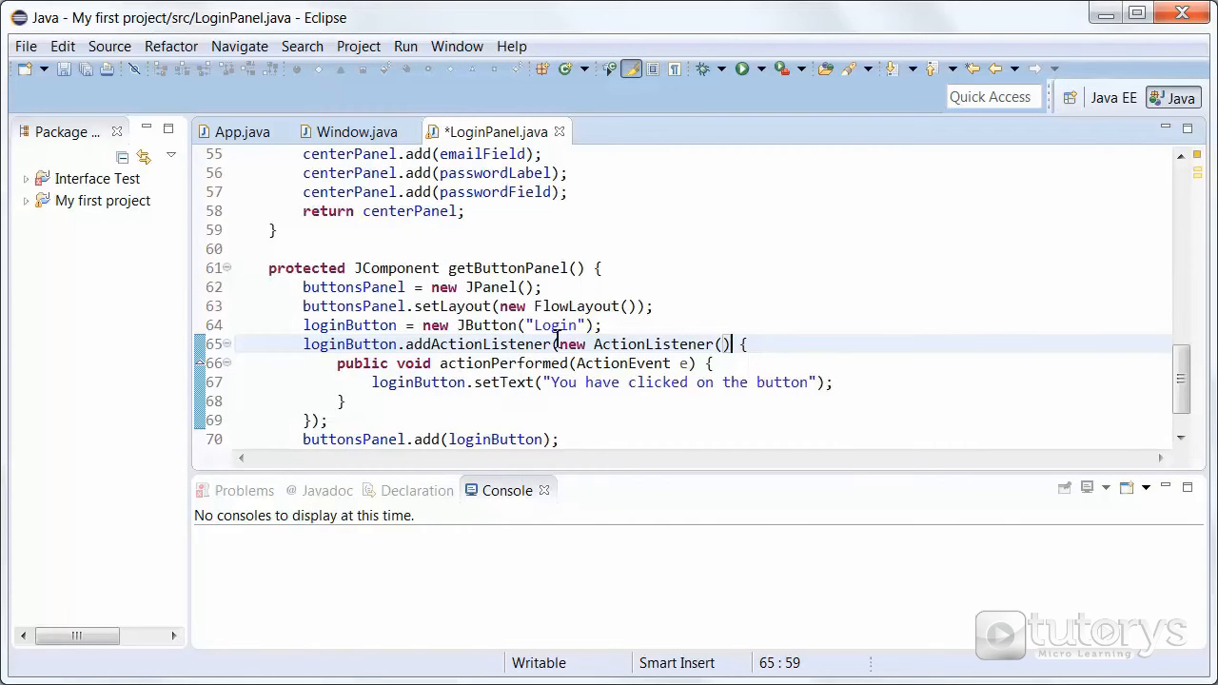
pyautogui.moveTo(573, 345)
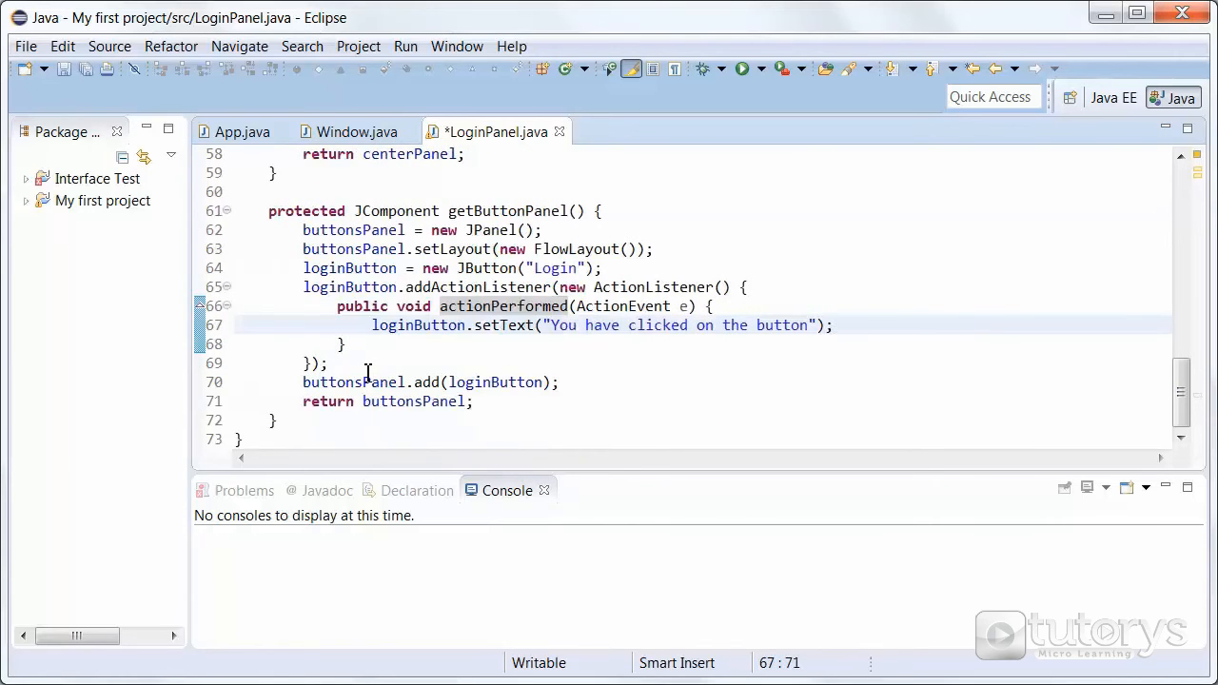
# Run the app, saving LoginPanel.java through Save and Launch
pyautogui.click(731, 69)
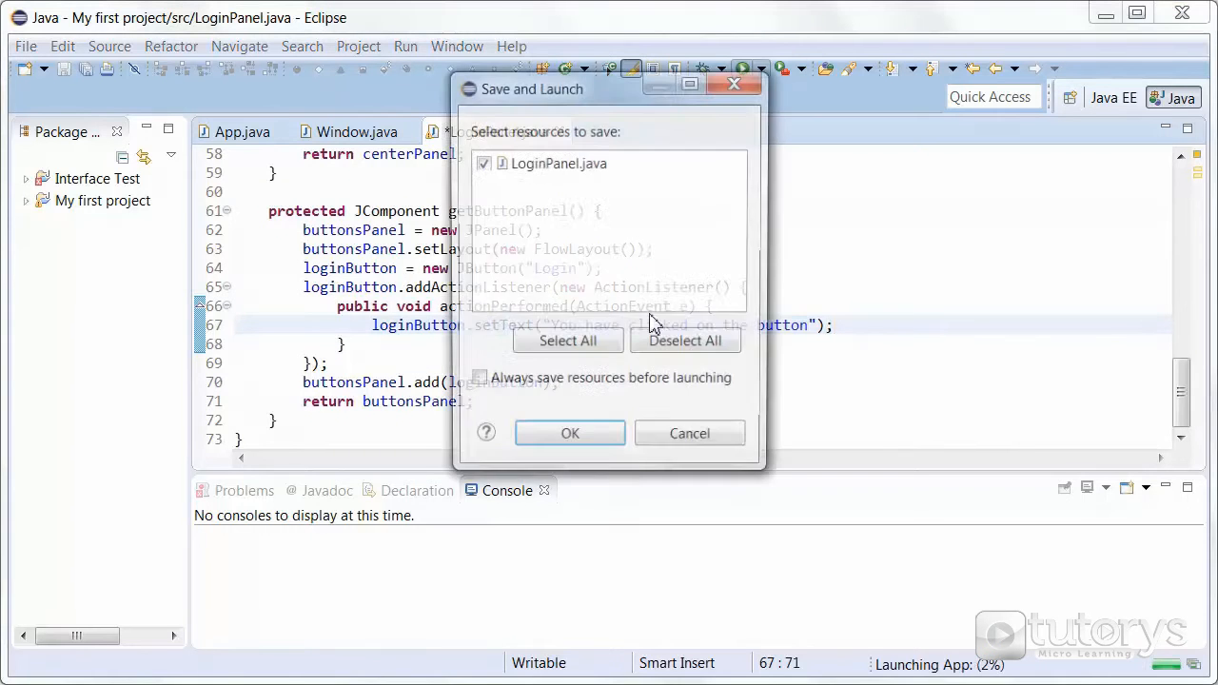
pyautogui.click(571, 434)
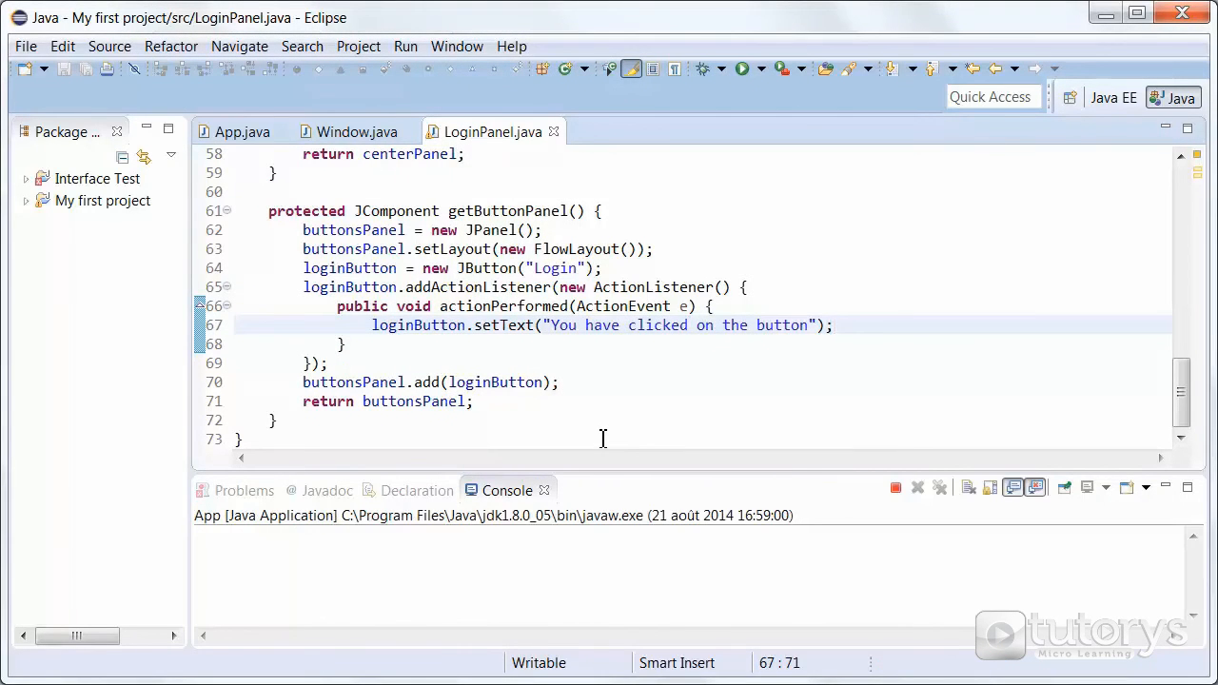
pyautogui.click(732, 68)
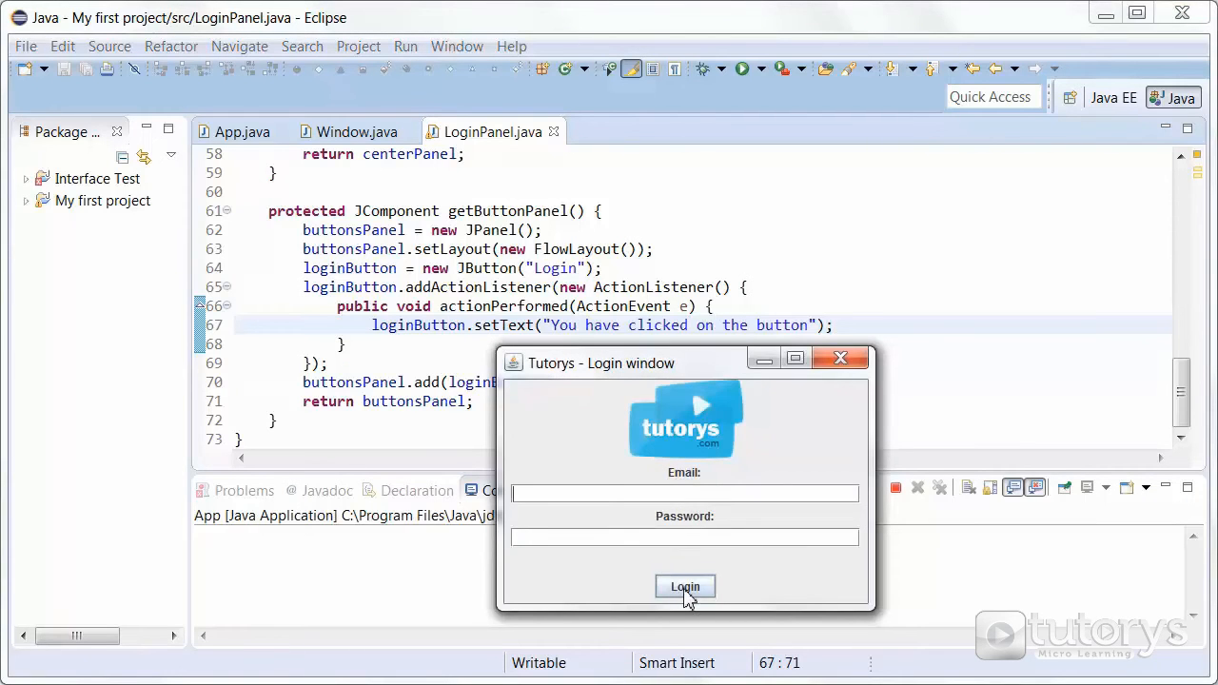
# Click Login to see it read "You have clicked on the button", then close the window
pyautogui.click(685, 586)
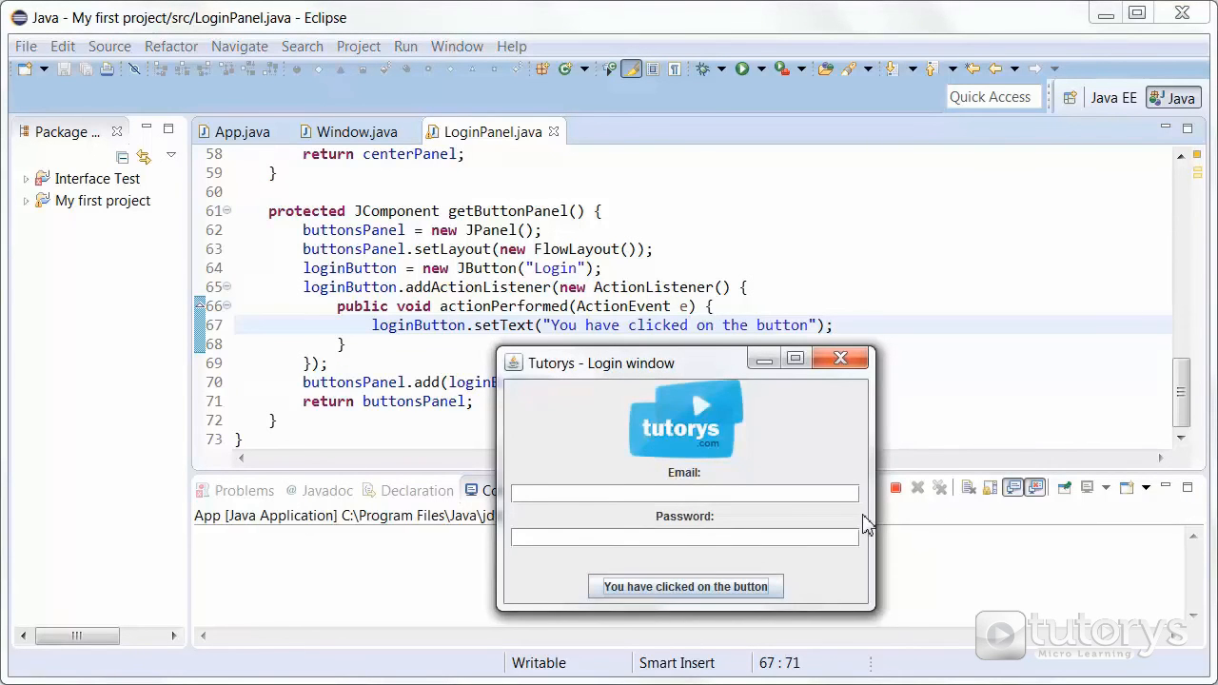
pyautogui.click(839, 358)
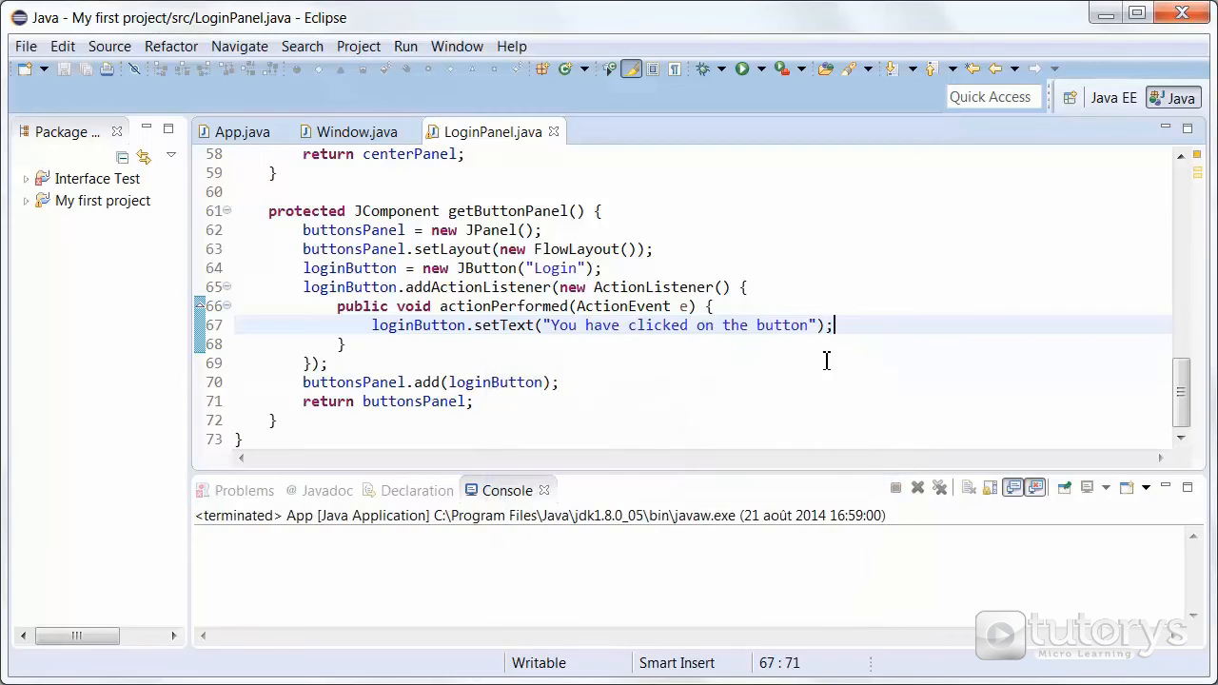